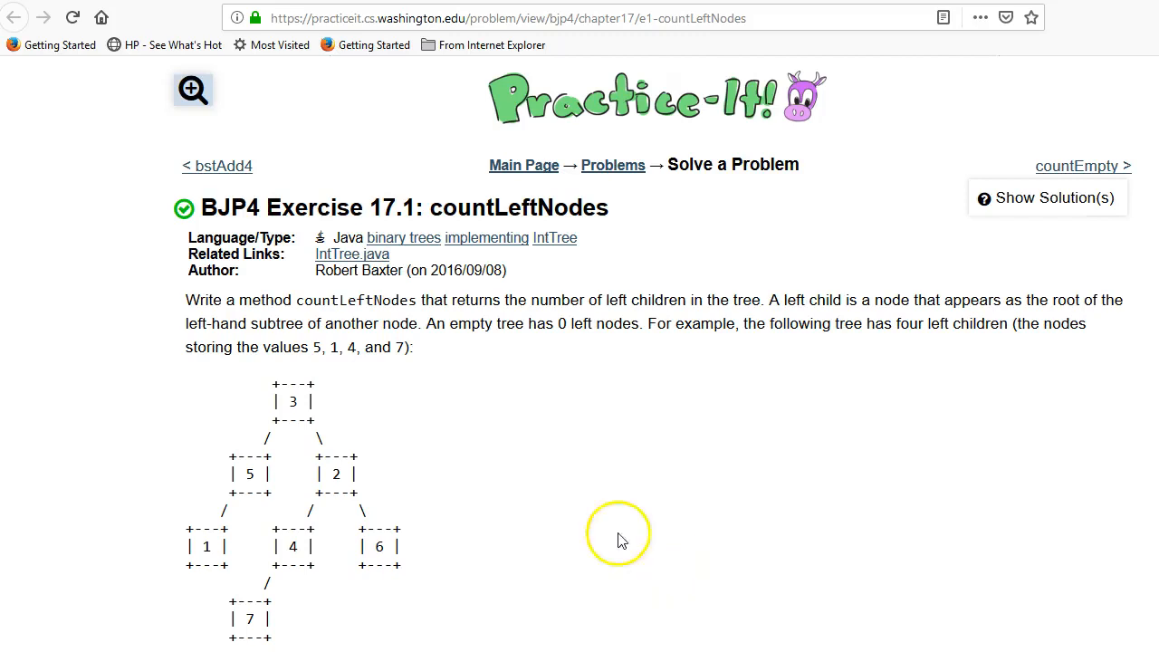
pyautogui.moveTo(355, 217)
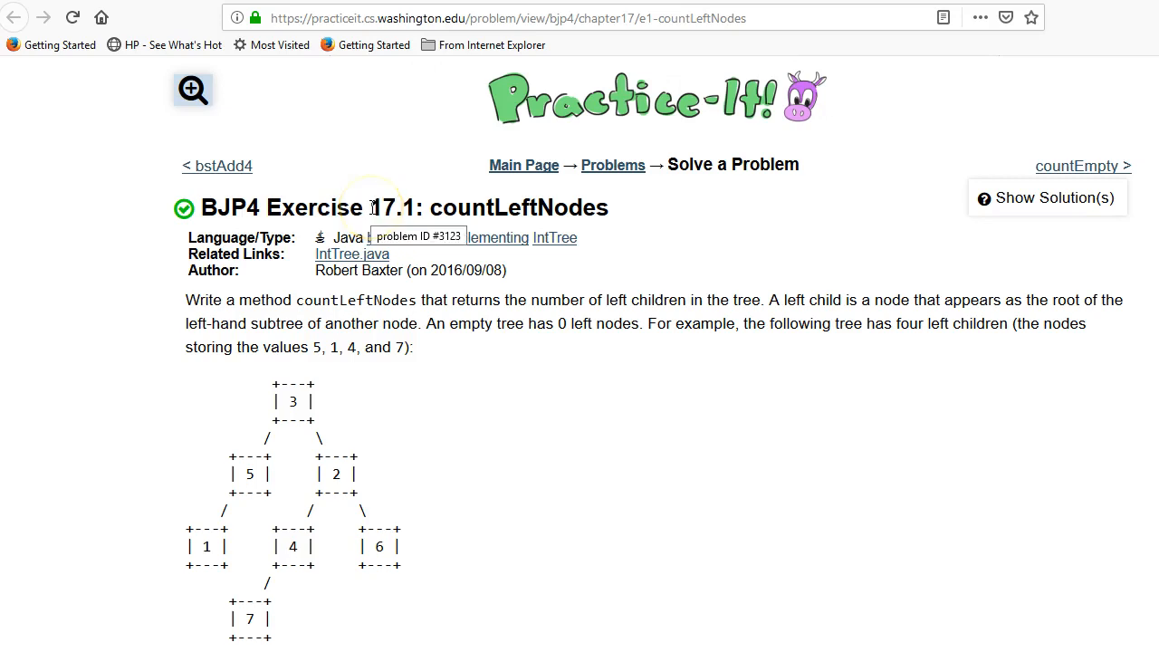
pyautogui.moveTo(459, 215)
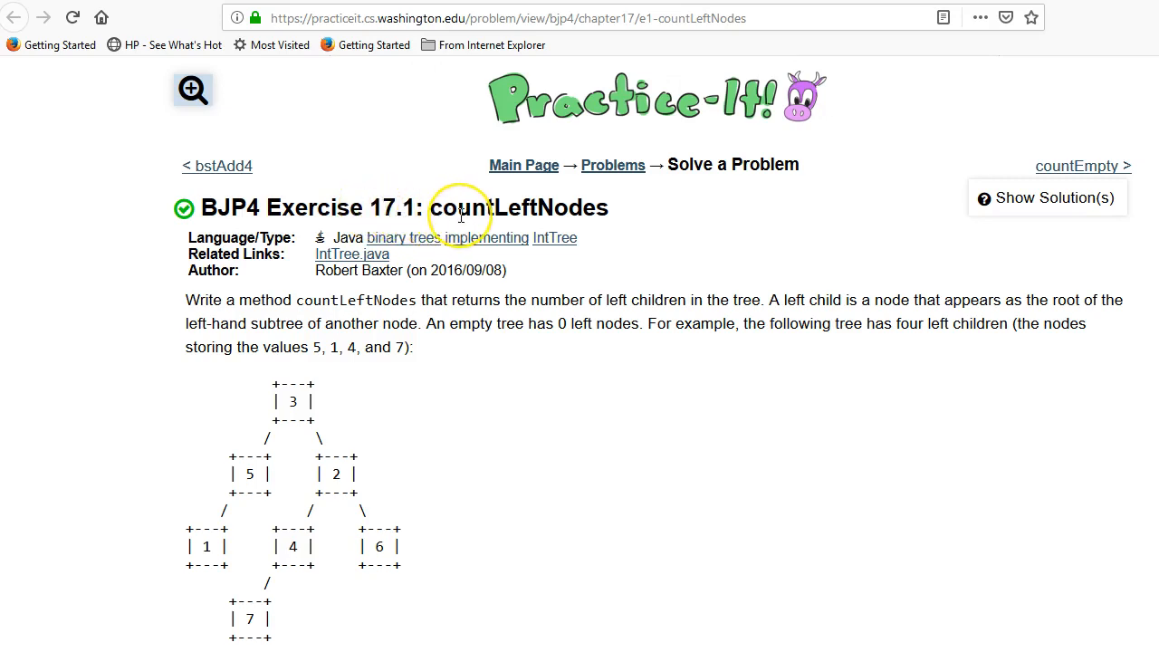
pyautogui.moveTo(460, 215)
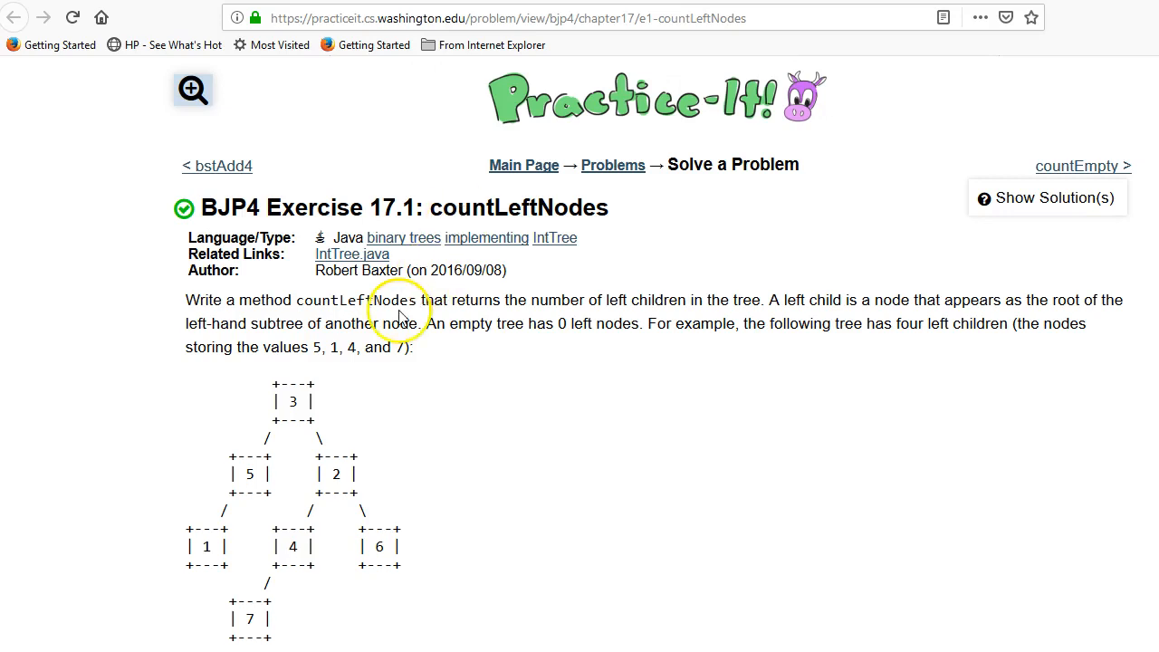
pyautogui.moveTo(369, 389)
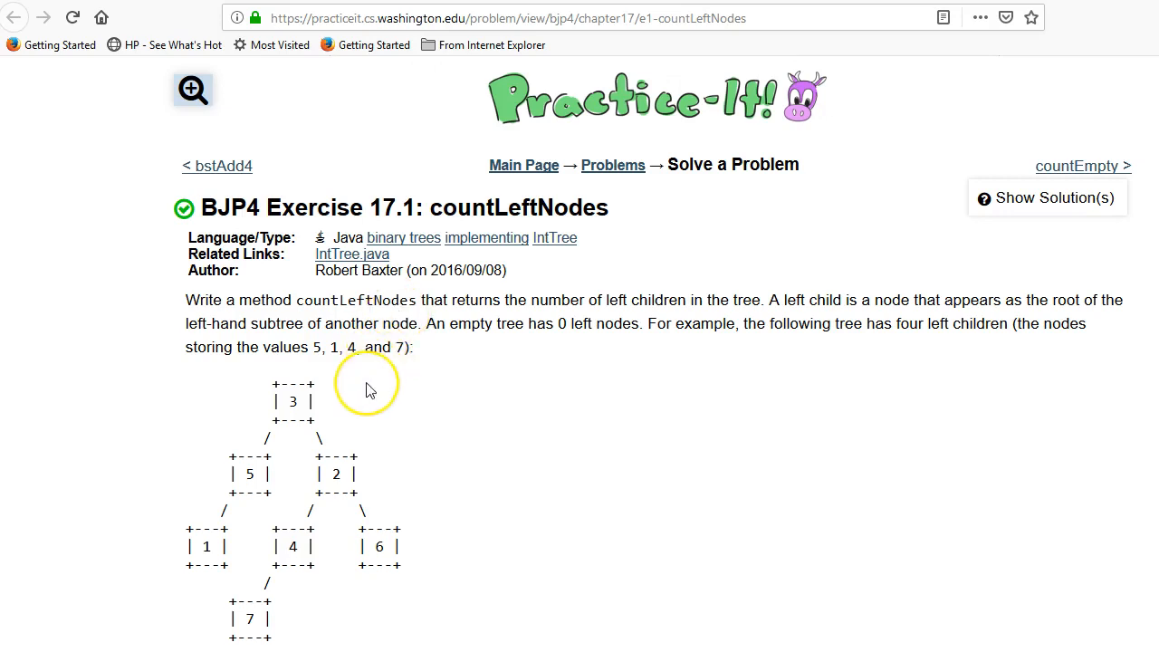
pyautogui.moveTo(369, 392)
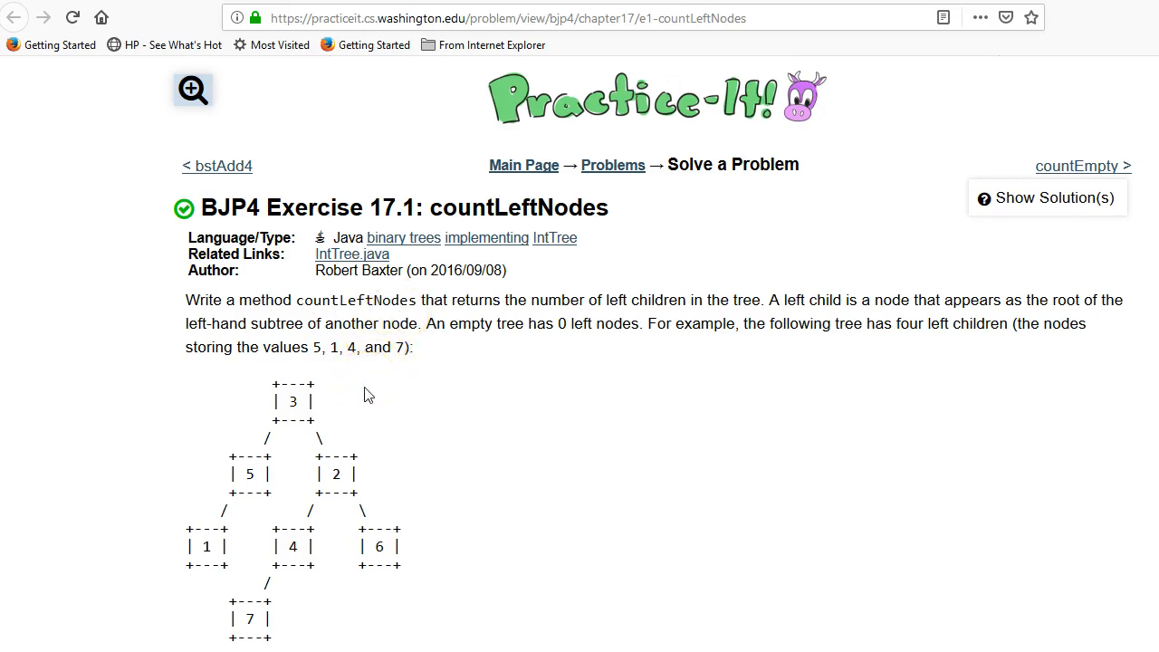
pyautogui.moveTo(422, 154)
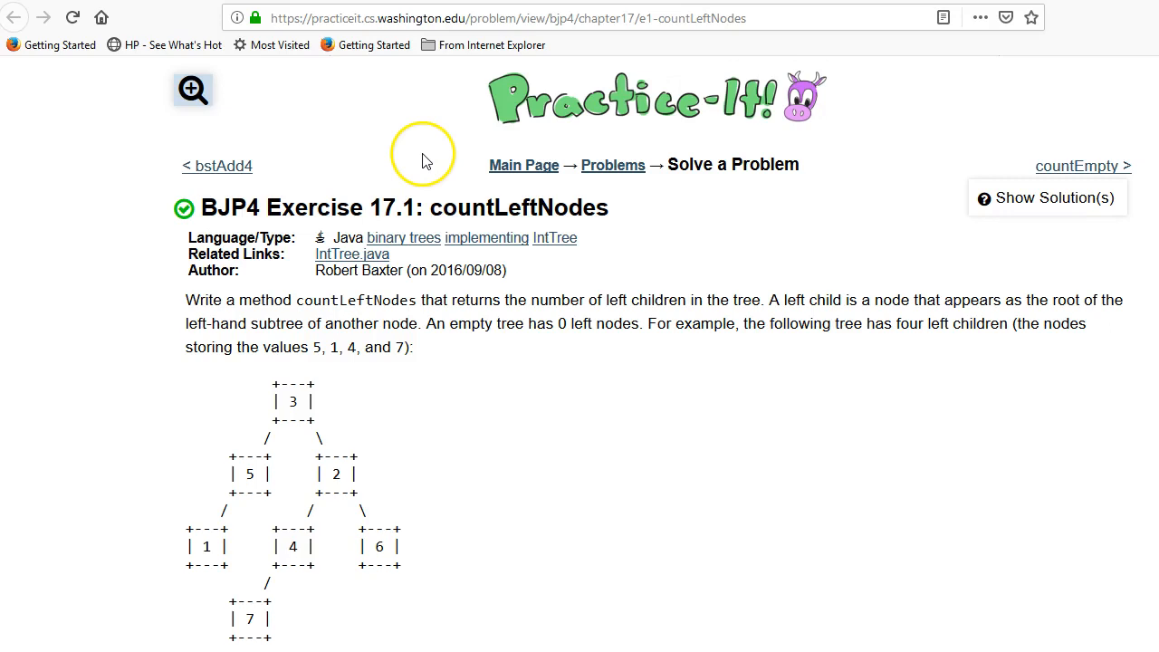
pyautogui.moveTo(424, 154)
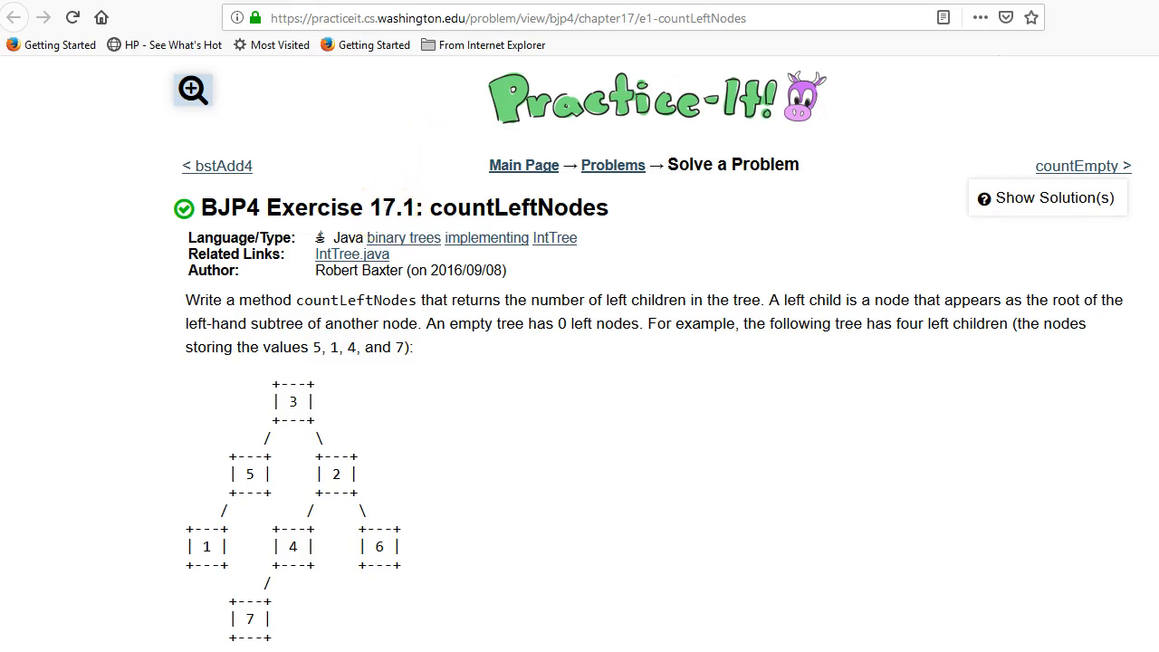
# Switch to the BJP4 Self-Check 17.11 size exercise for comparison.
pyautogui.click(1080, 166)
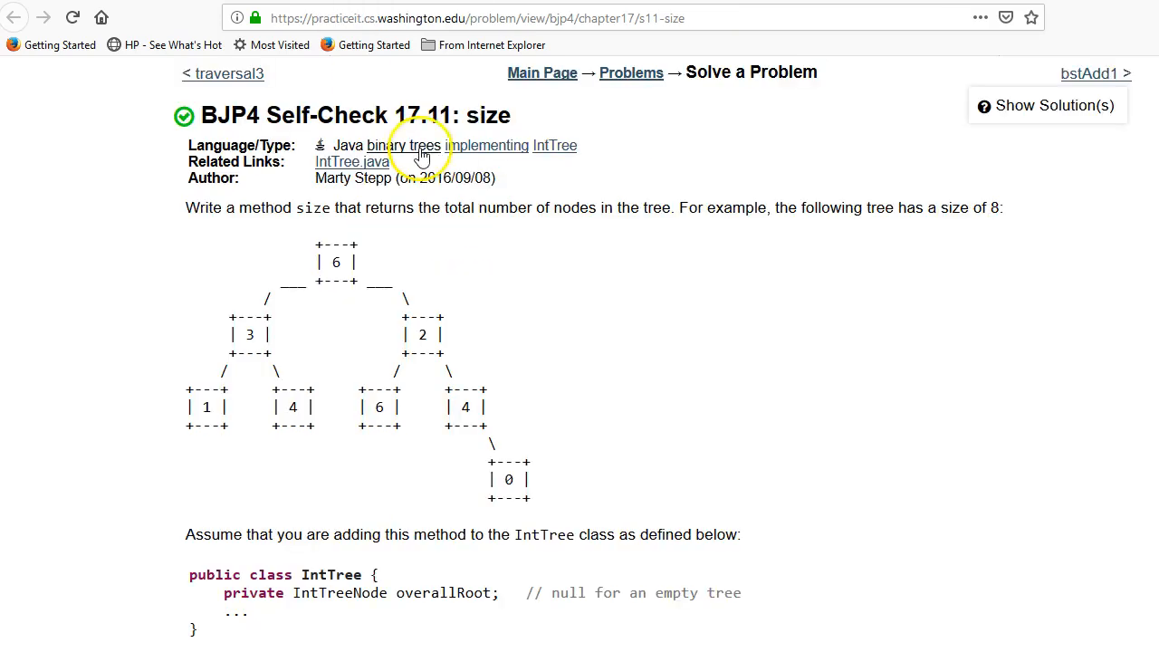
pyautogui.moveTo(402, 145)
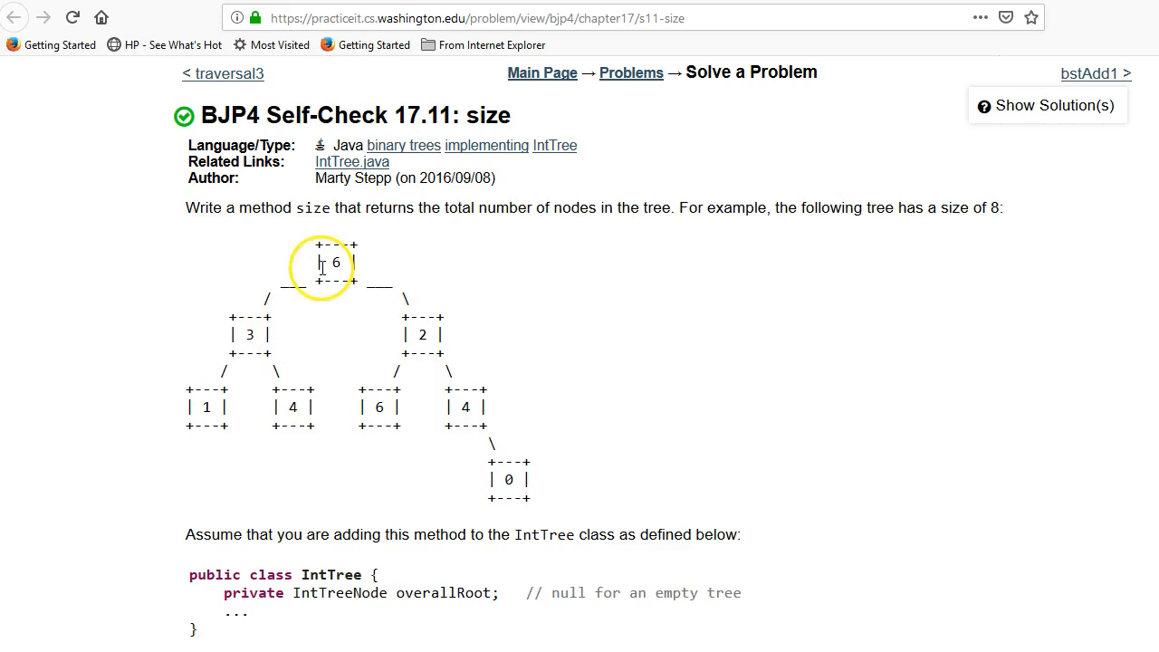
pyautogui.moveTo(402, 418)
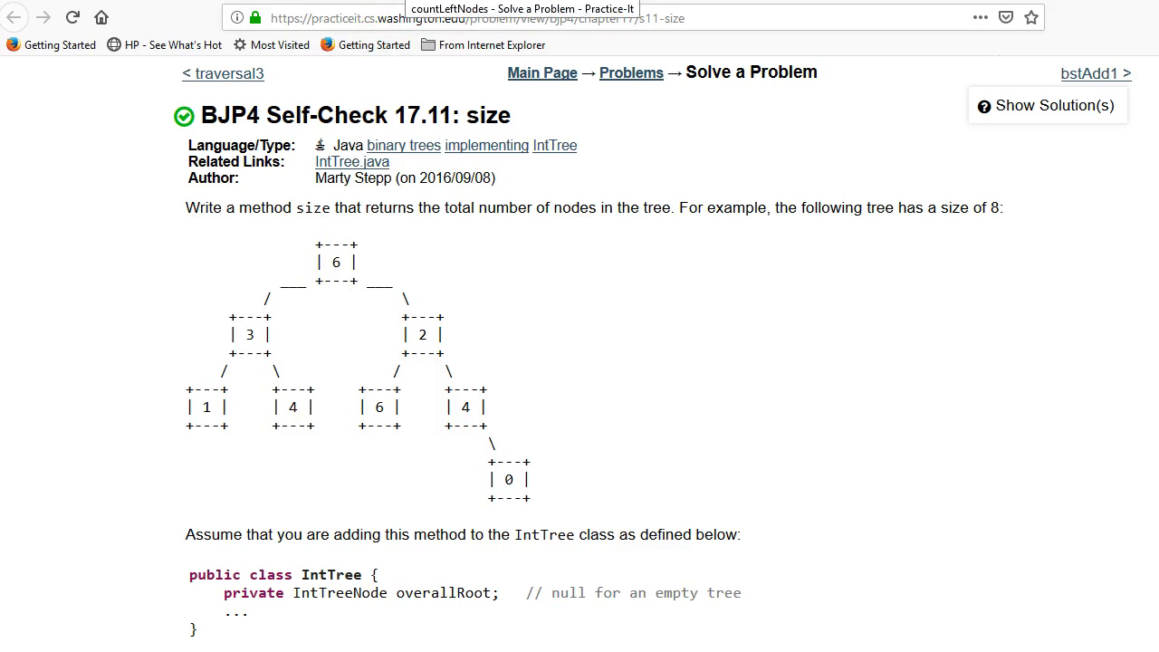
# Return to the countLeftNodes exercise and scroll to its example tree.
pyautogui.click(1094, 74)
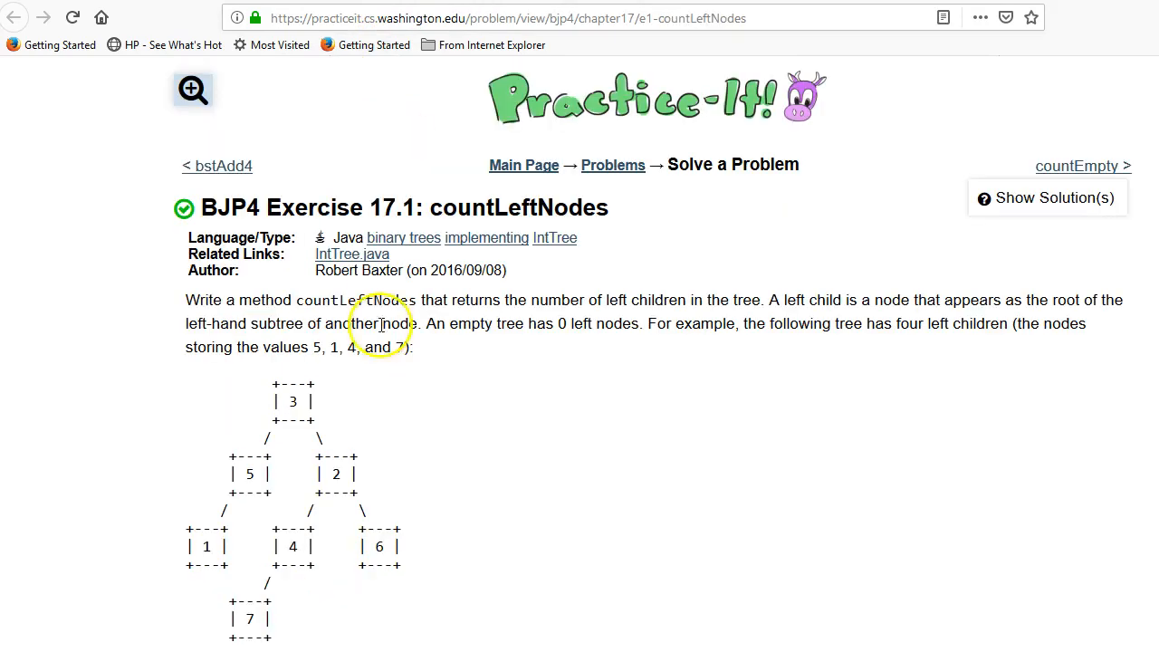
pyautogui.moveTo(351, 422)
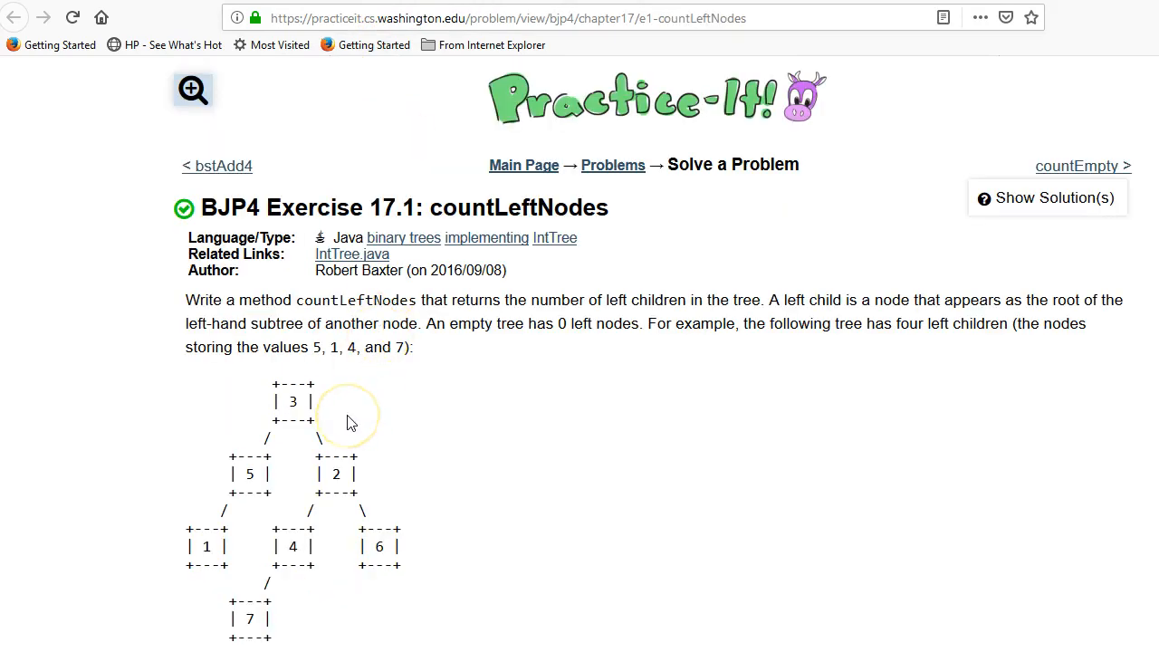
pyautogui.moveTo(346, 543)
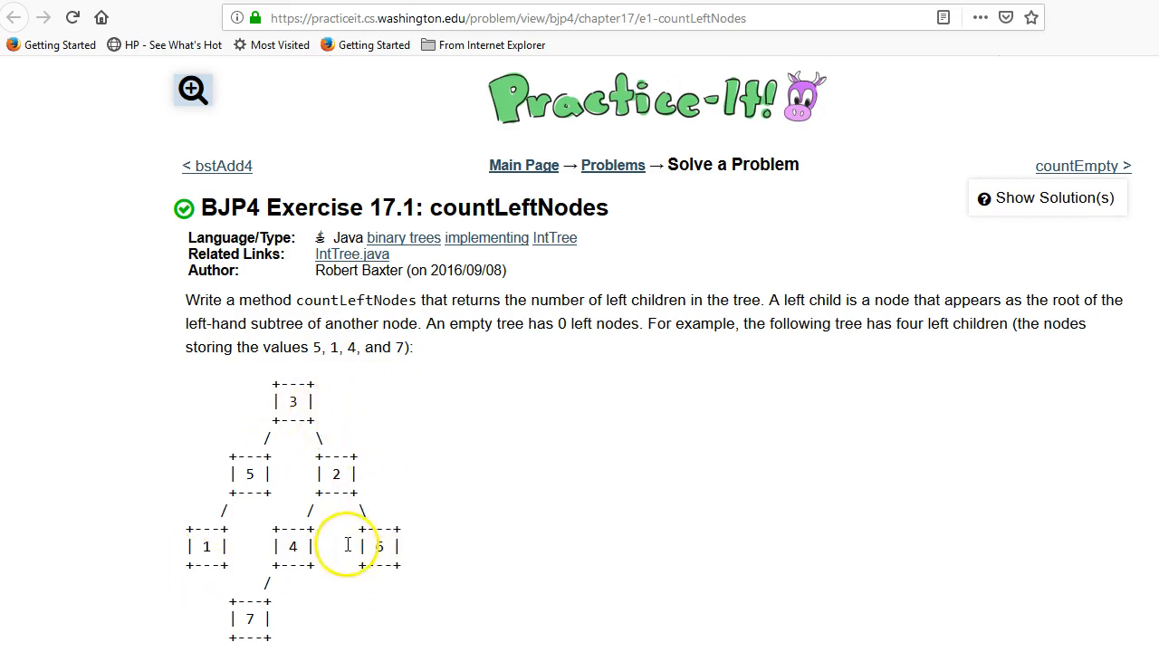
pyautogui.scroll(-3)
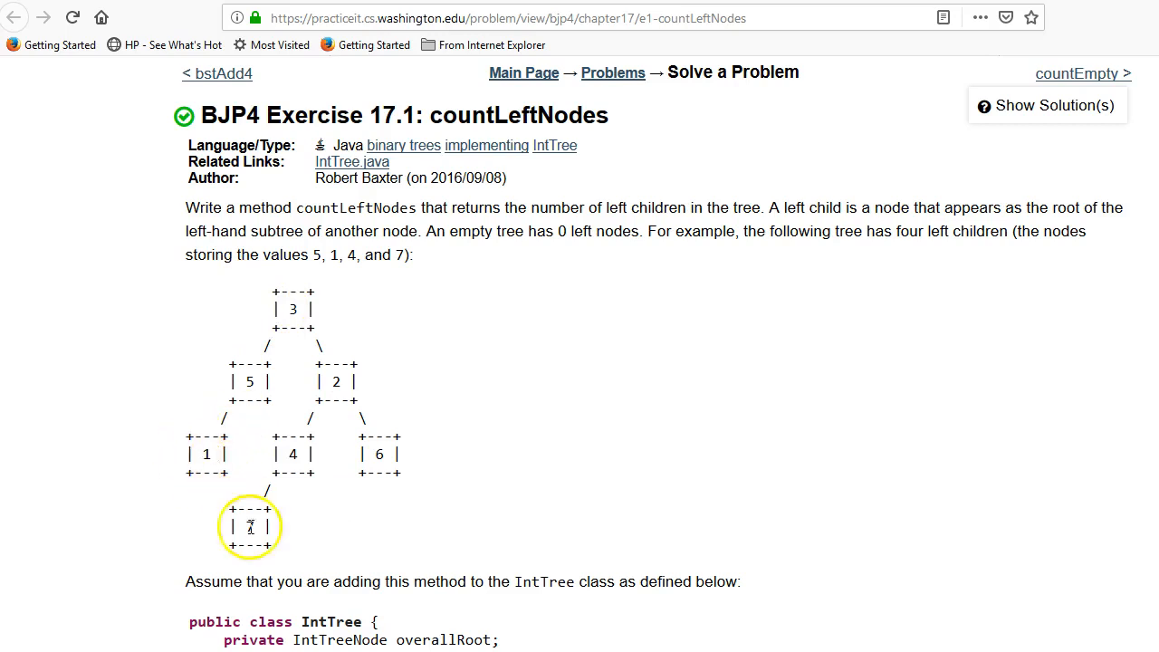
pyautogui.moveTo(217, 473)
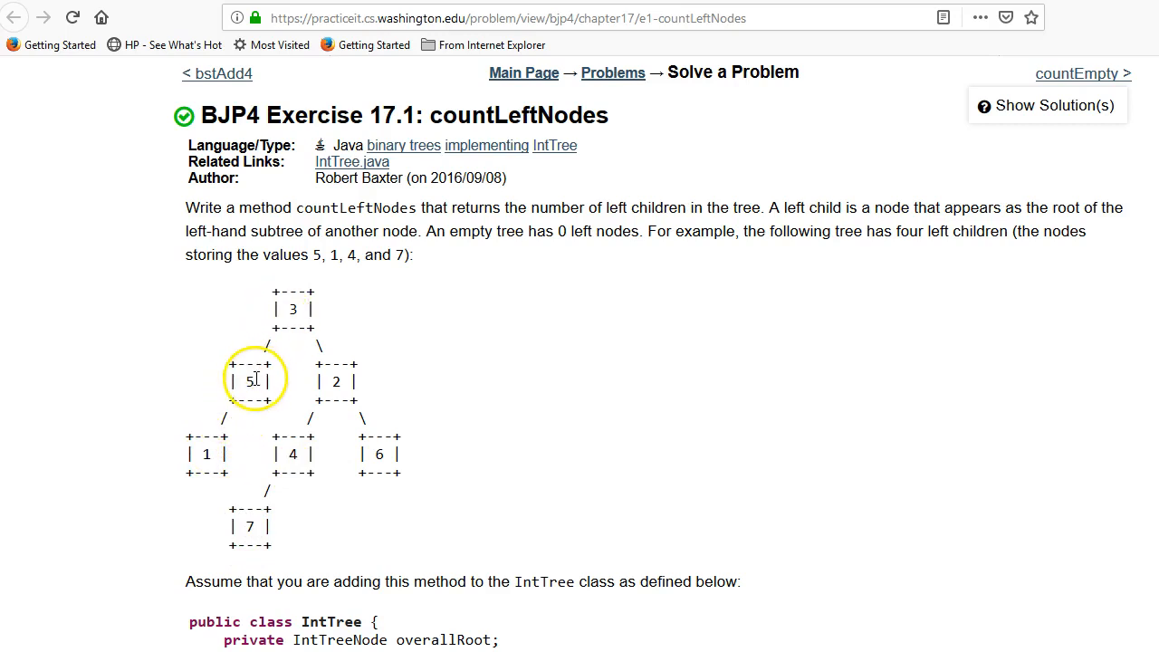
pyautogui.moveTo(292, 309)
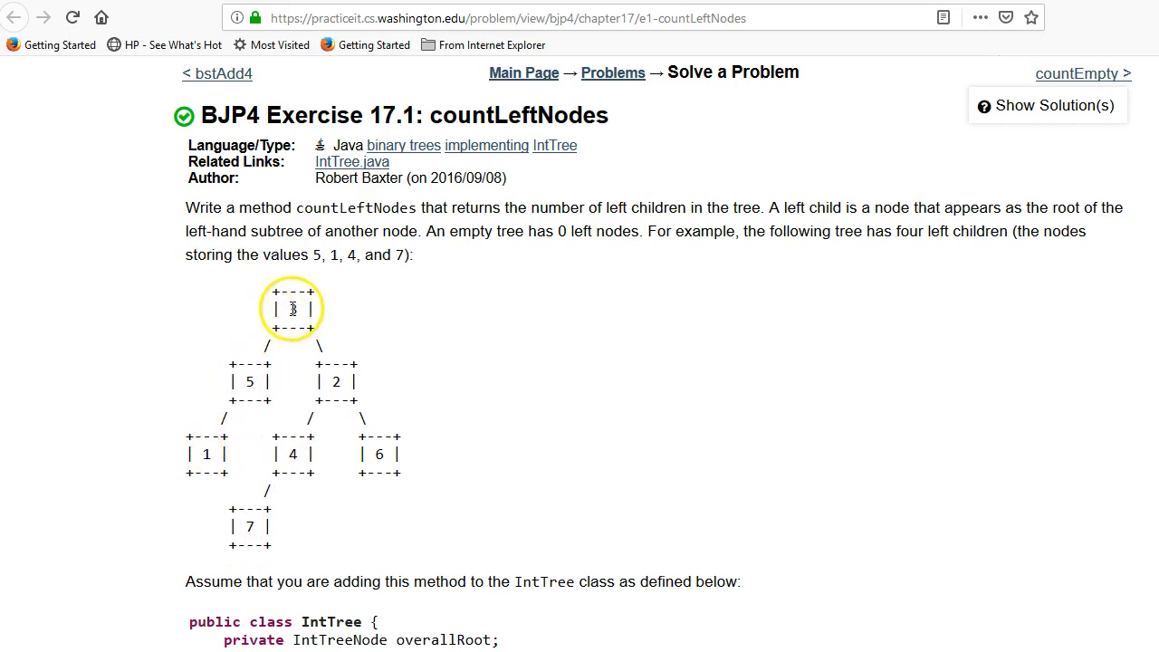
pyautogui.moveTo(254, 353)
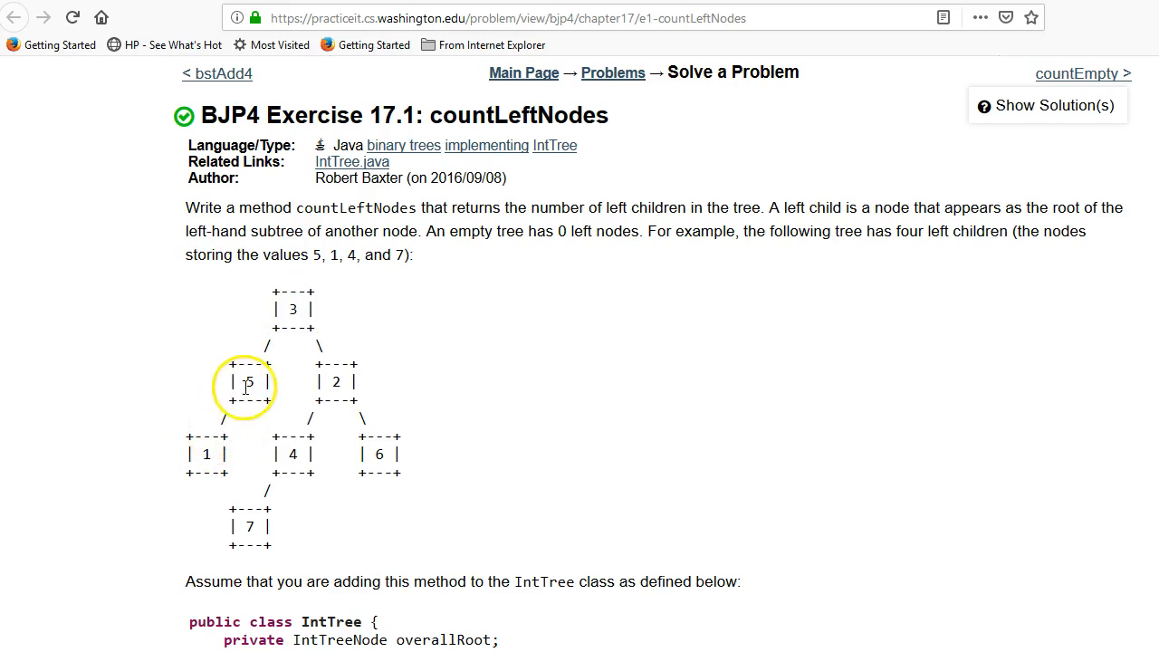
pyautogui.moveTo(297, 425)
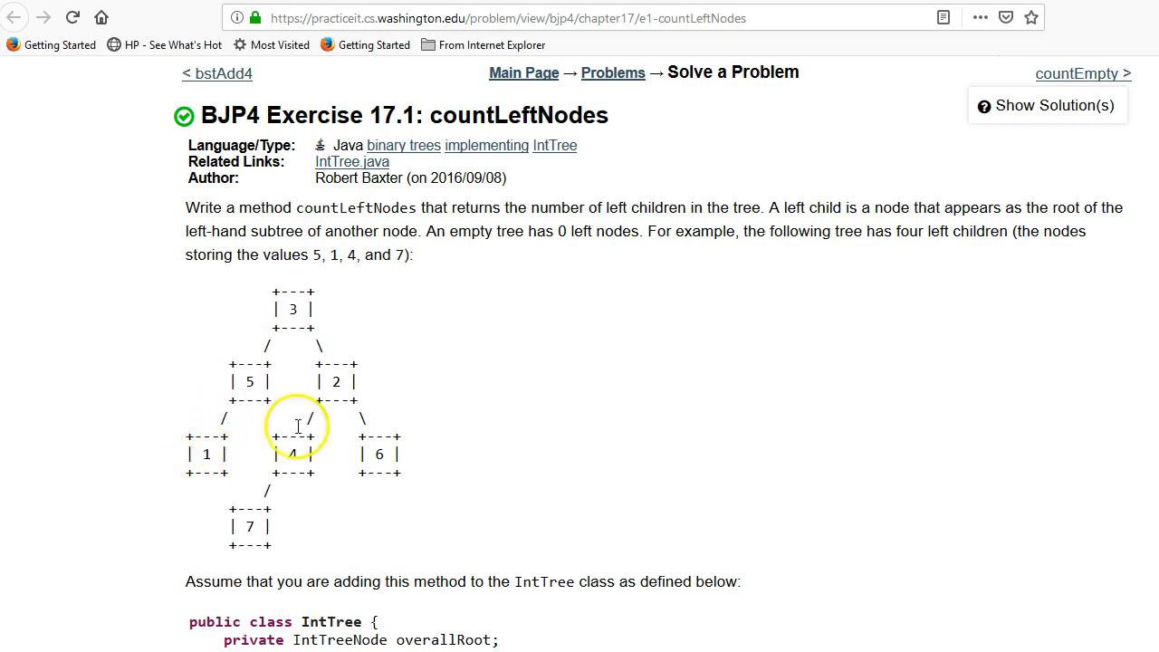
pyautogui.moveTo(316, 406)
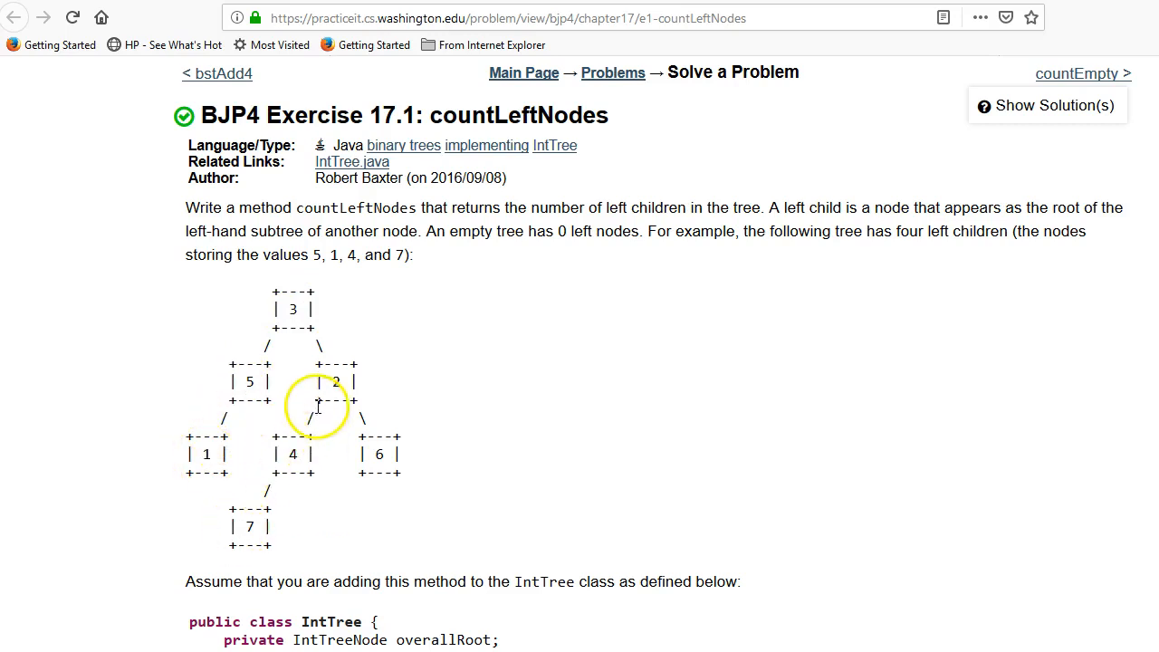
pyautogui.moveTo(351, 371)
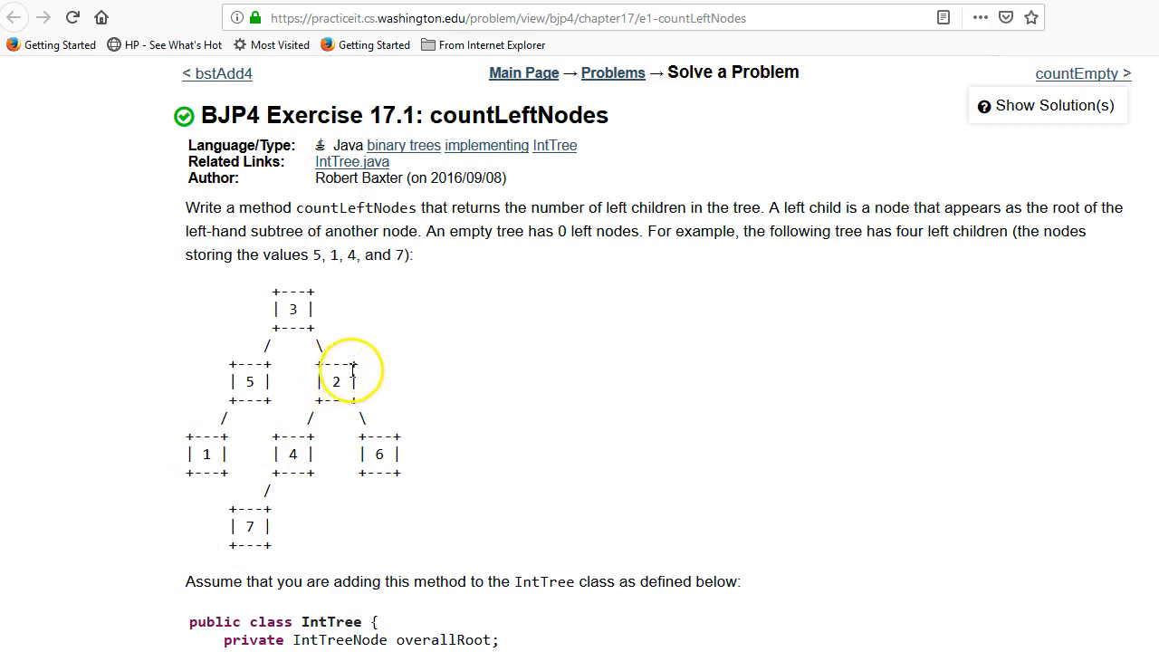
pyautogui.moveTo(361, 464)
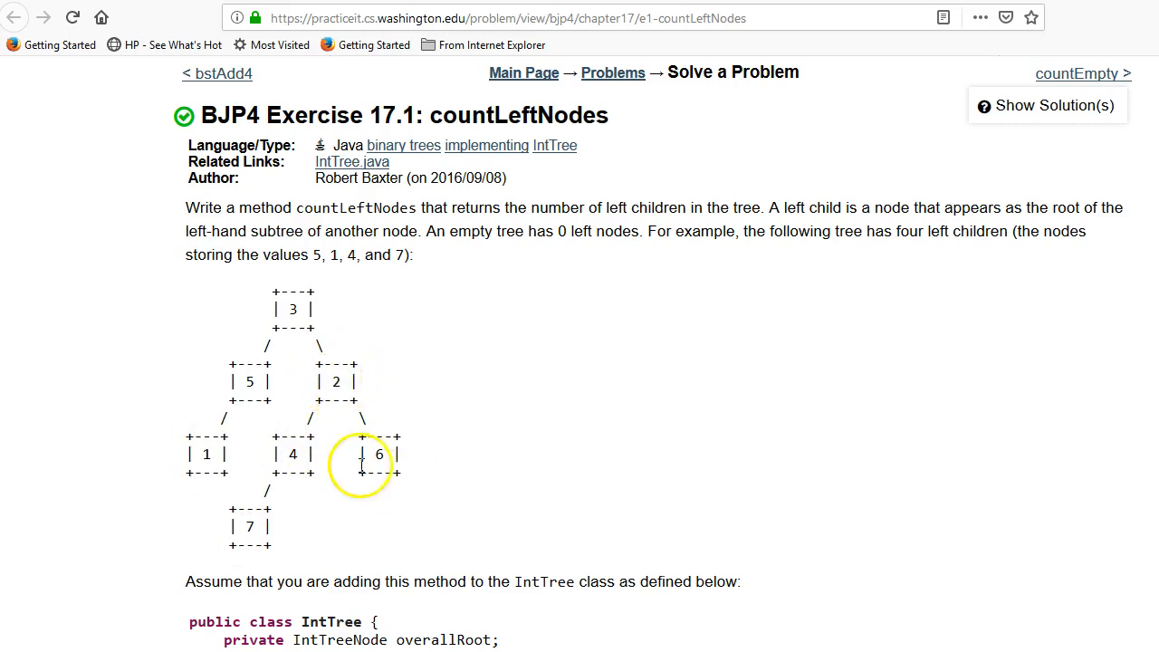
pyautogui.moveTo(411, 424)
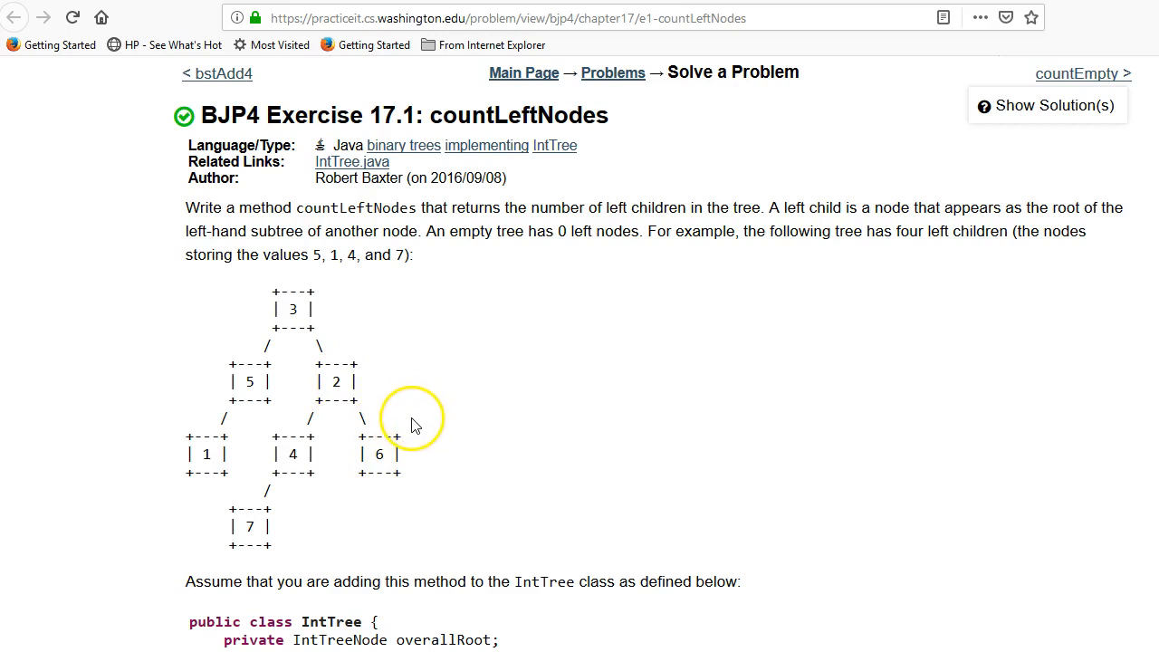
pyautogui.moveTo(297, 308)
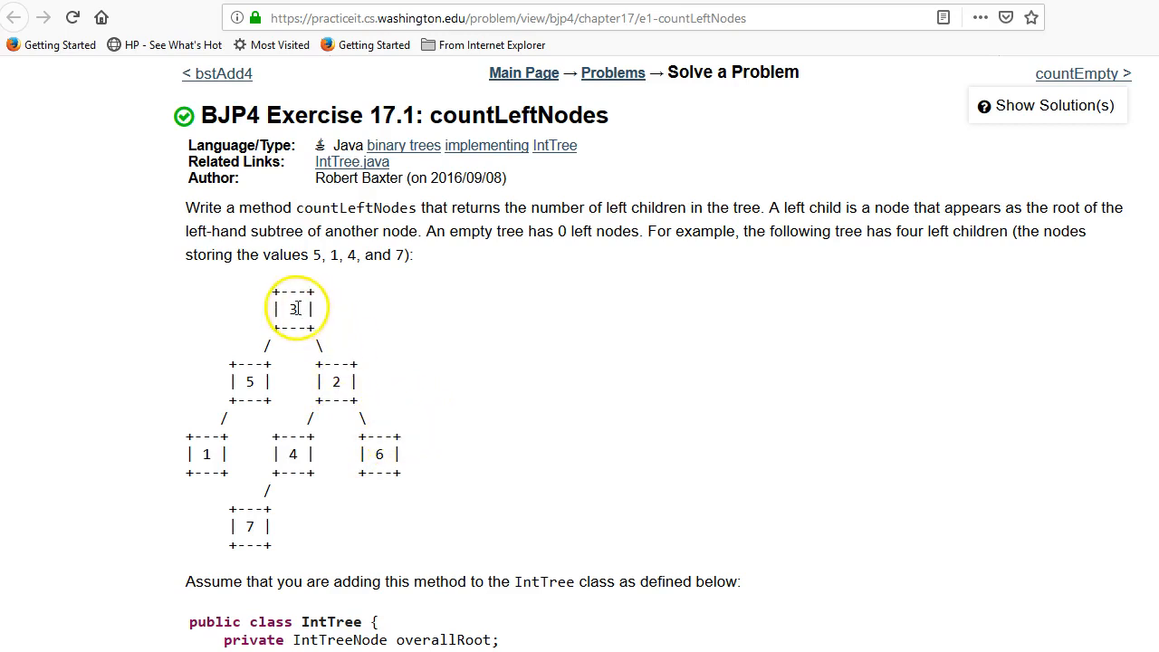
pyautogui.moveTo(308, 285)
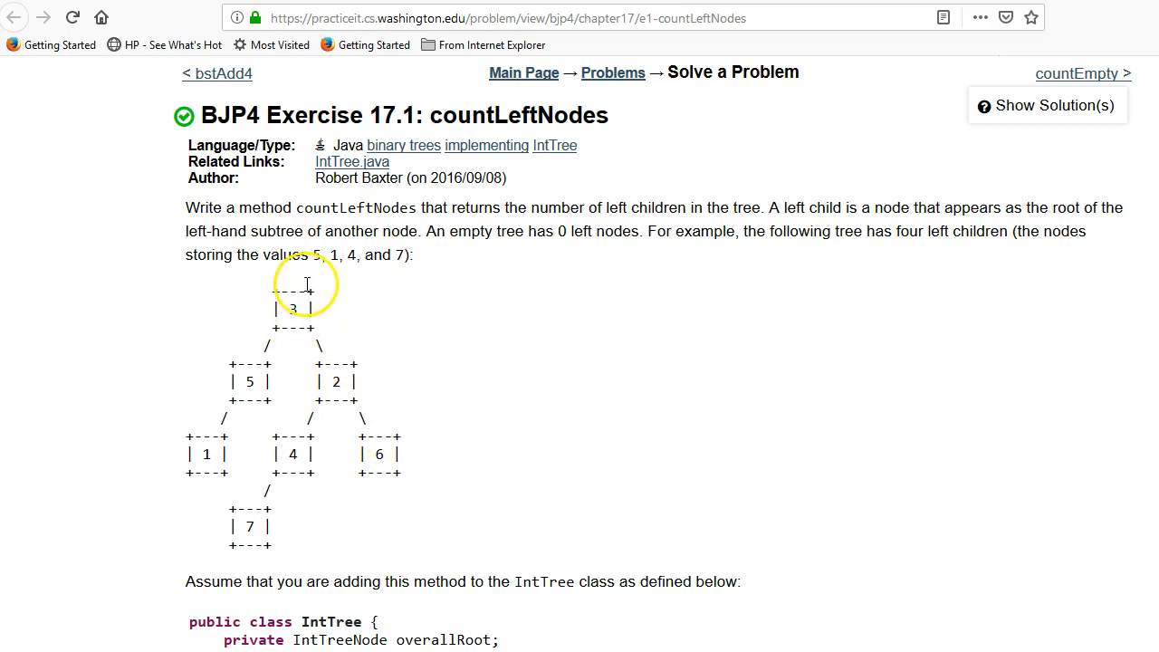
pyautogui.moveTo(293, 309)
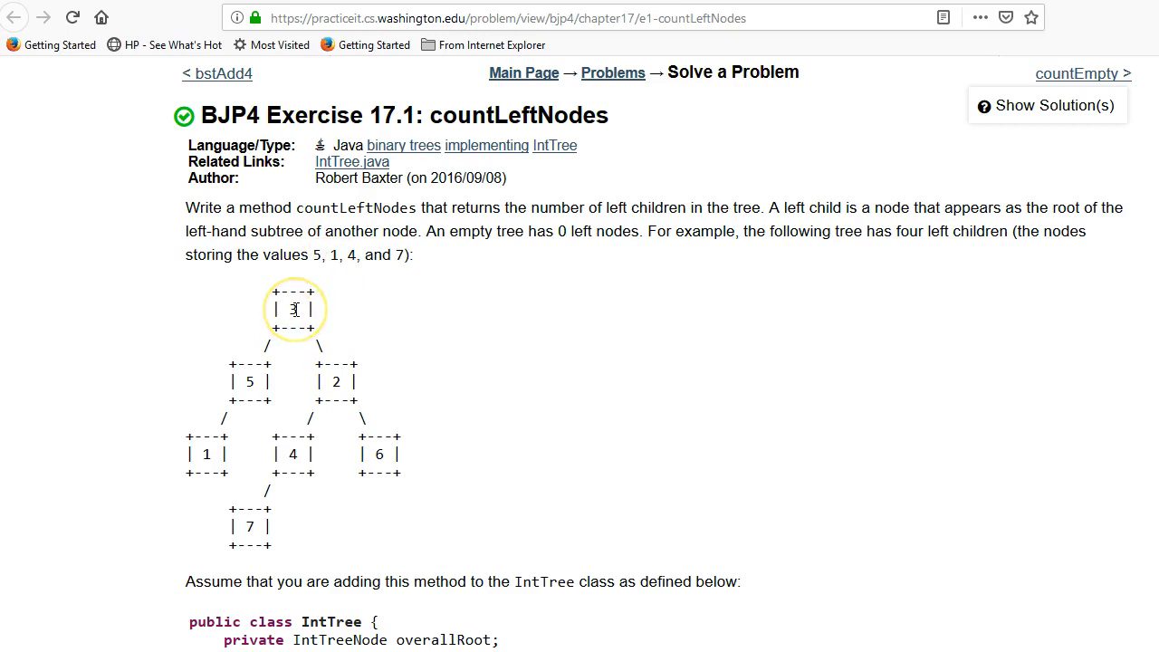
pyautogui.moveTo(237, 384)
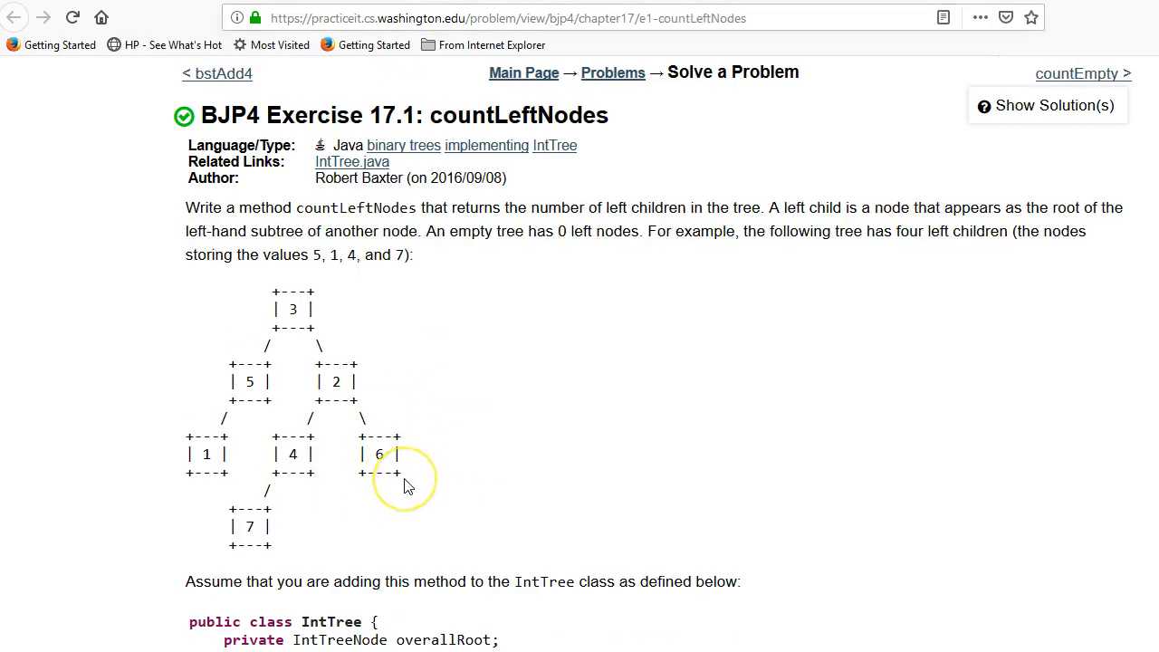
# Write the comment '// call helper' in the public countLeftNodes method.
pyautogui.scroll(-3)
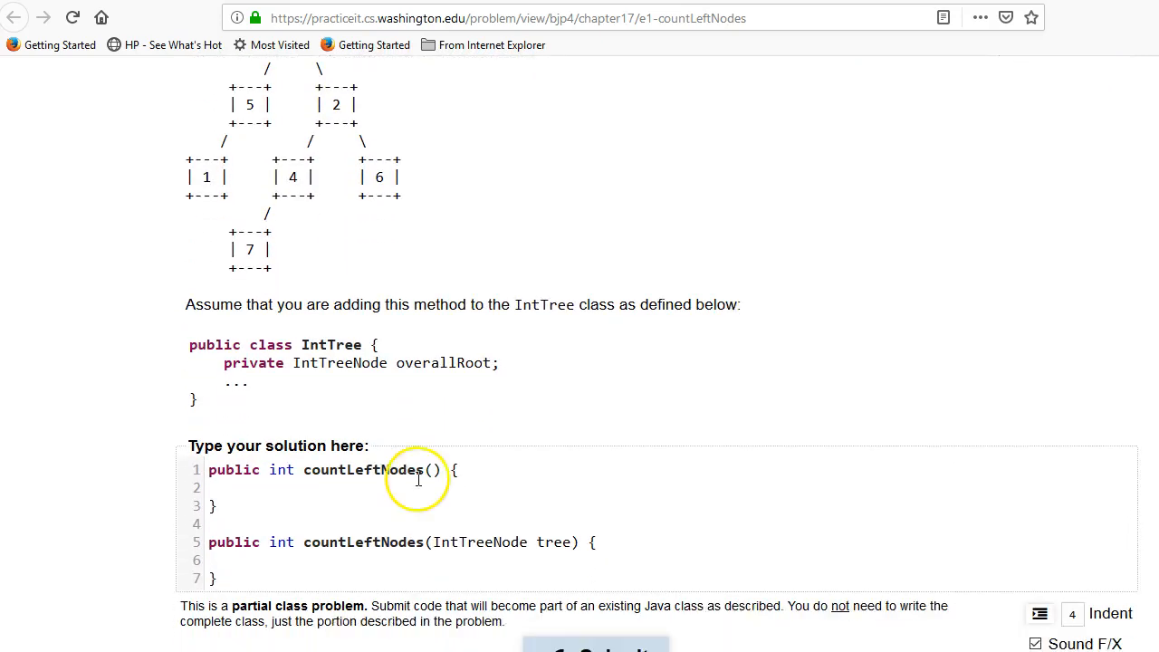
pyautogui.moveTo(423, 494)
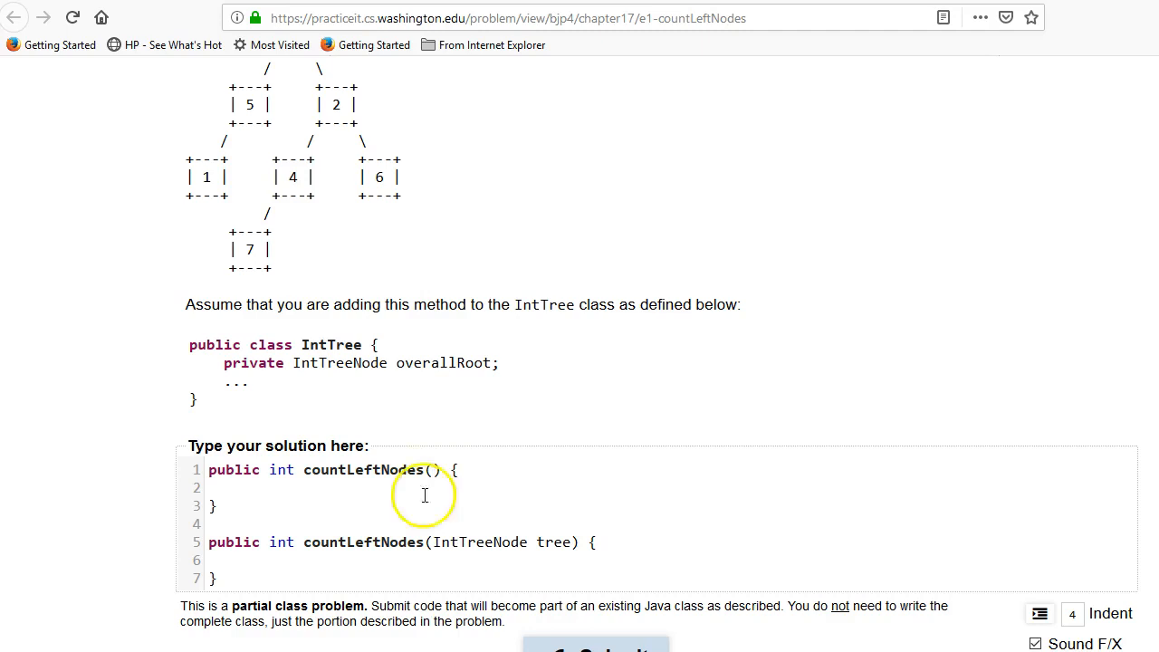
pyautogui.moveTo(351, 541)
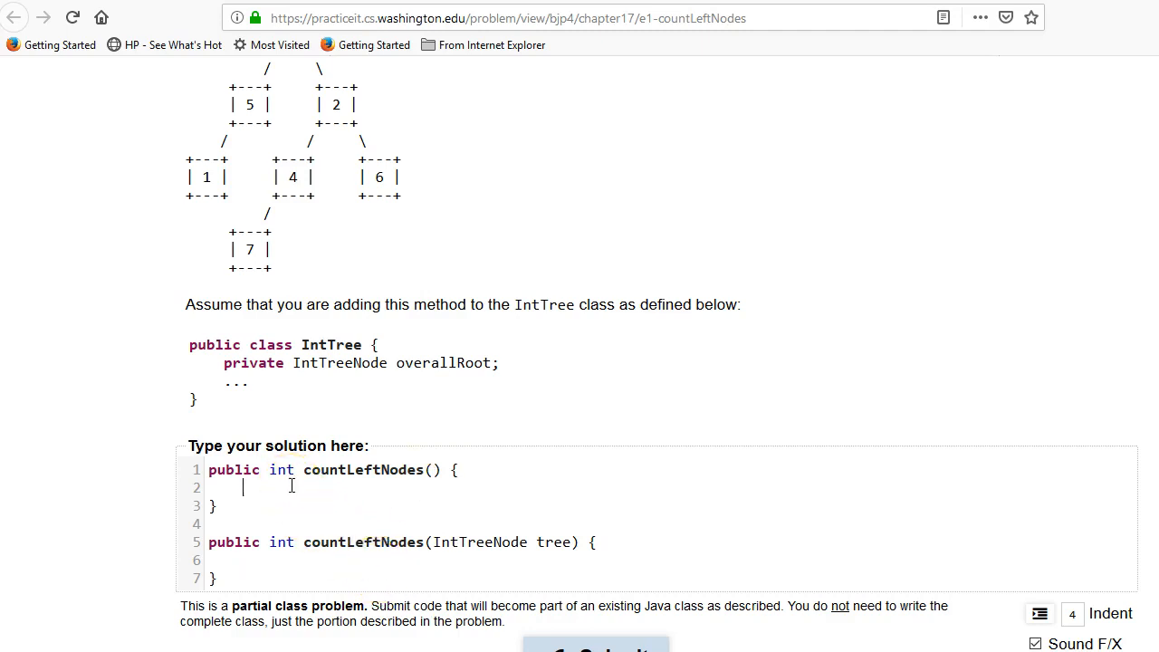
pyautogui.write('// cal')
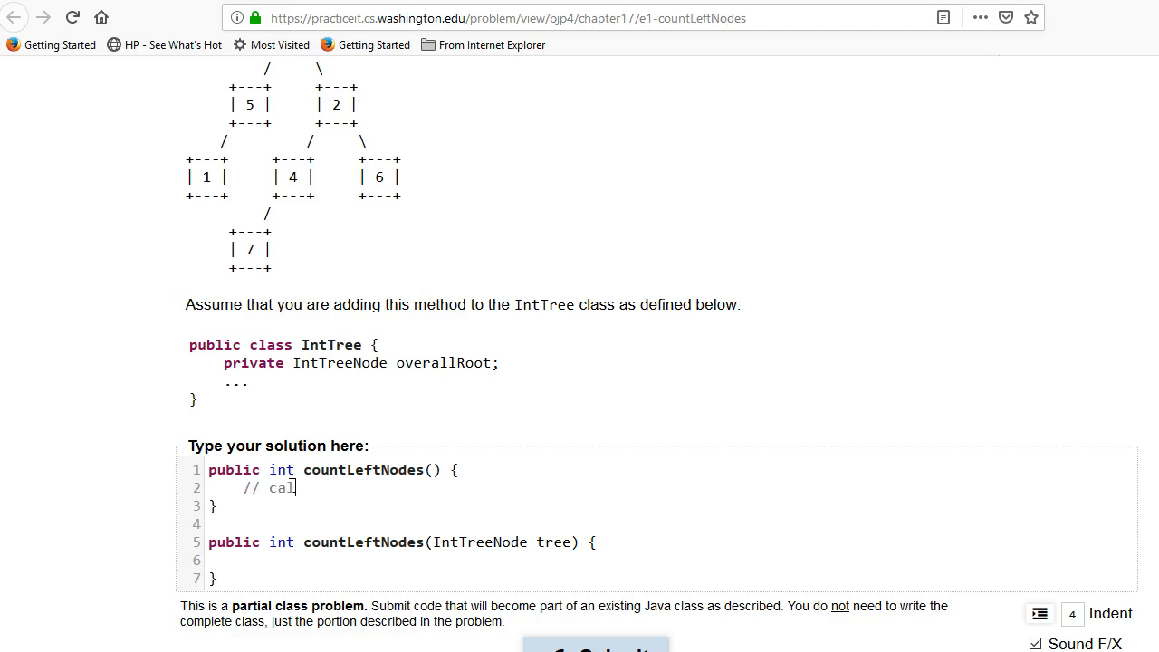
pyautogui.write('helper')
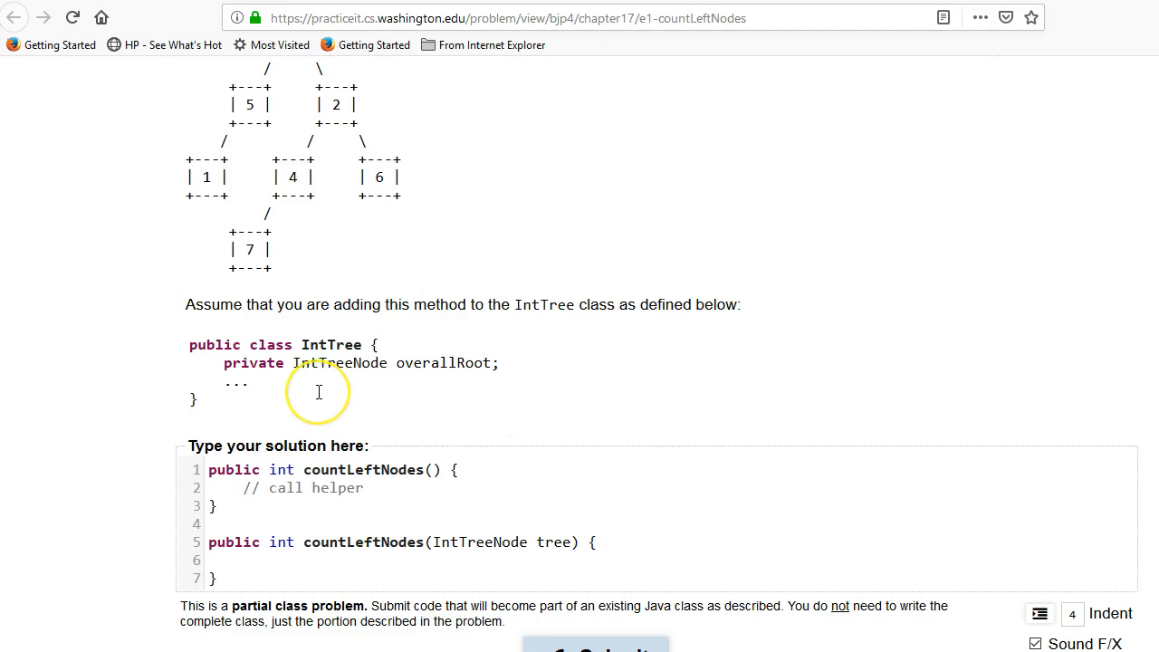
pyautogui.moveTo(249, 572)
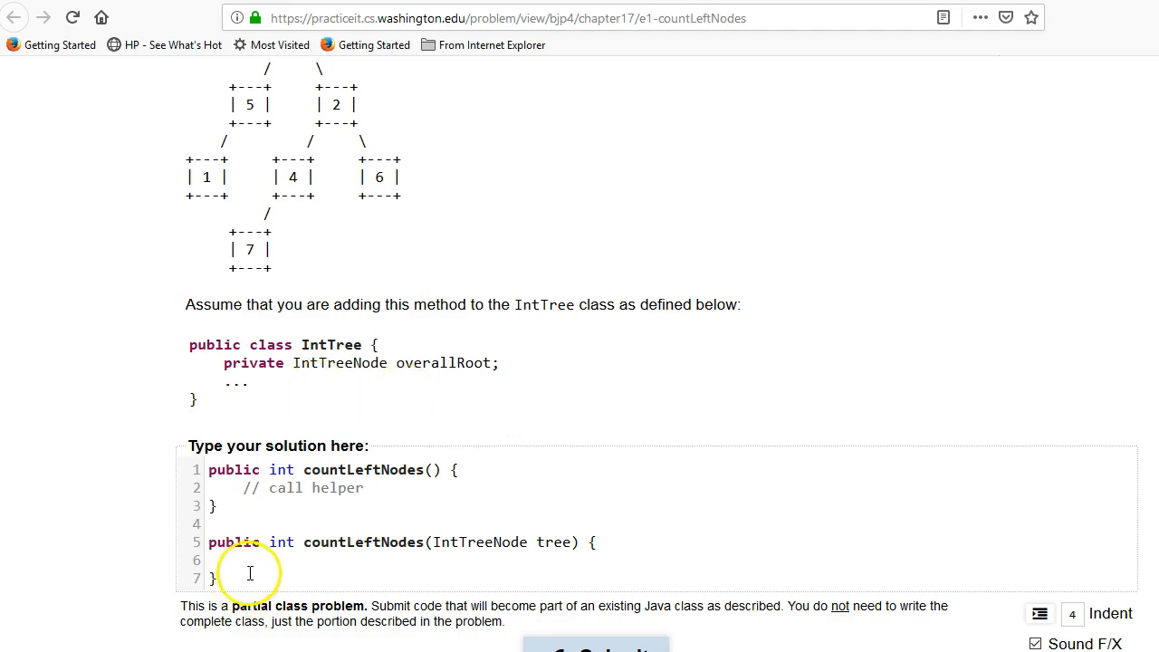
pyautogui.moveTo(425, 431)
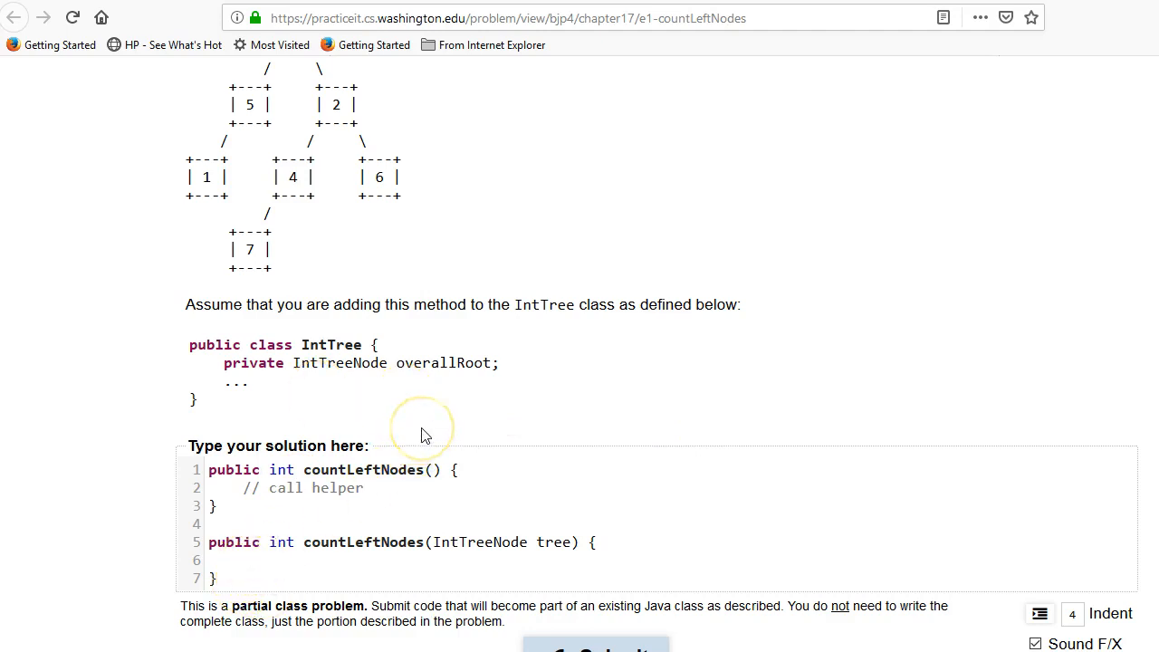
# Add '// base case - done', '// recursive case' and a 'null' note to the helper.
pyautogui.write('// base case')
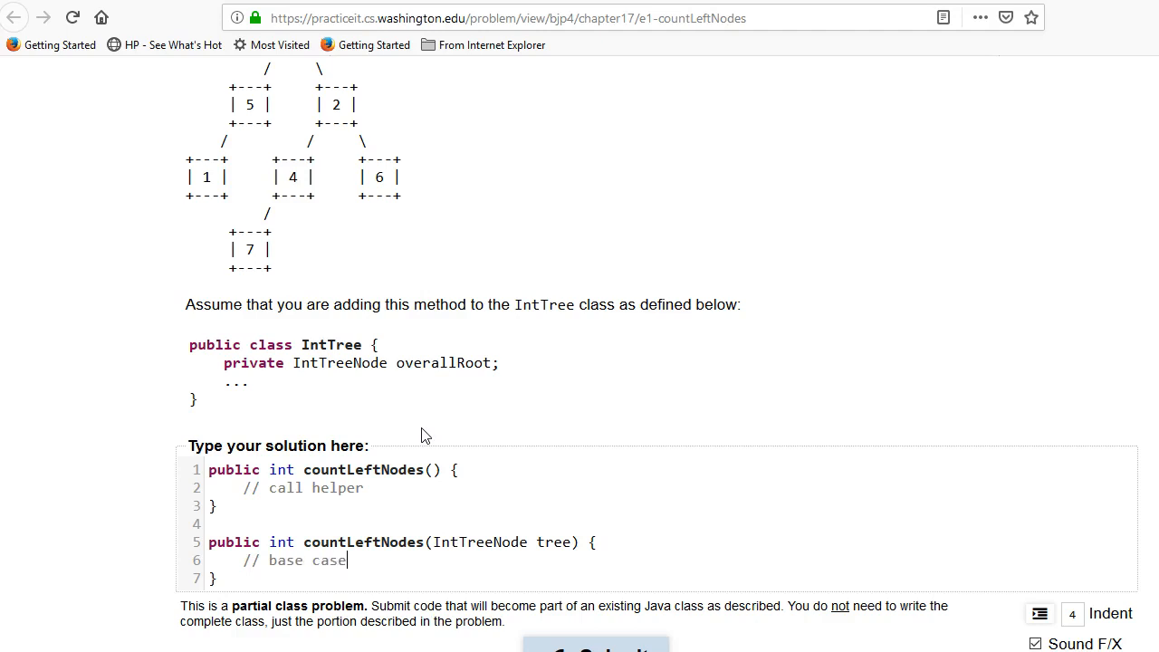
pyautogui.write('- done')
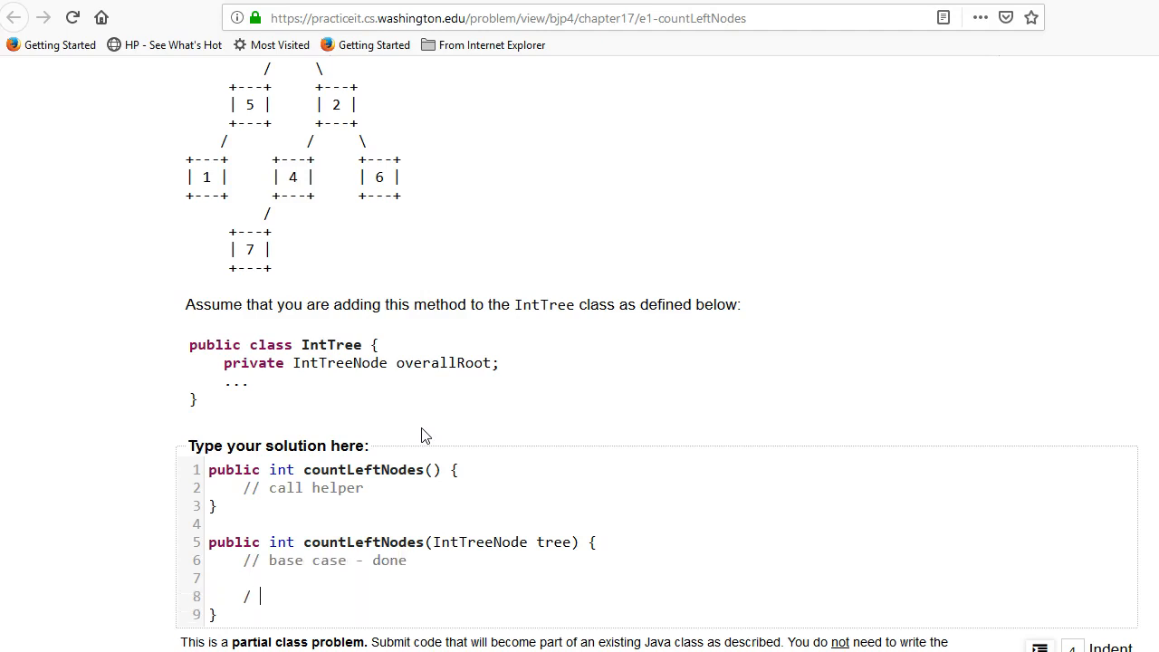
pyautogui.write('/ recursi')
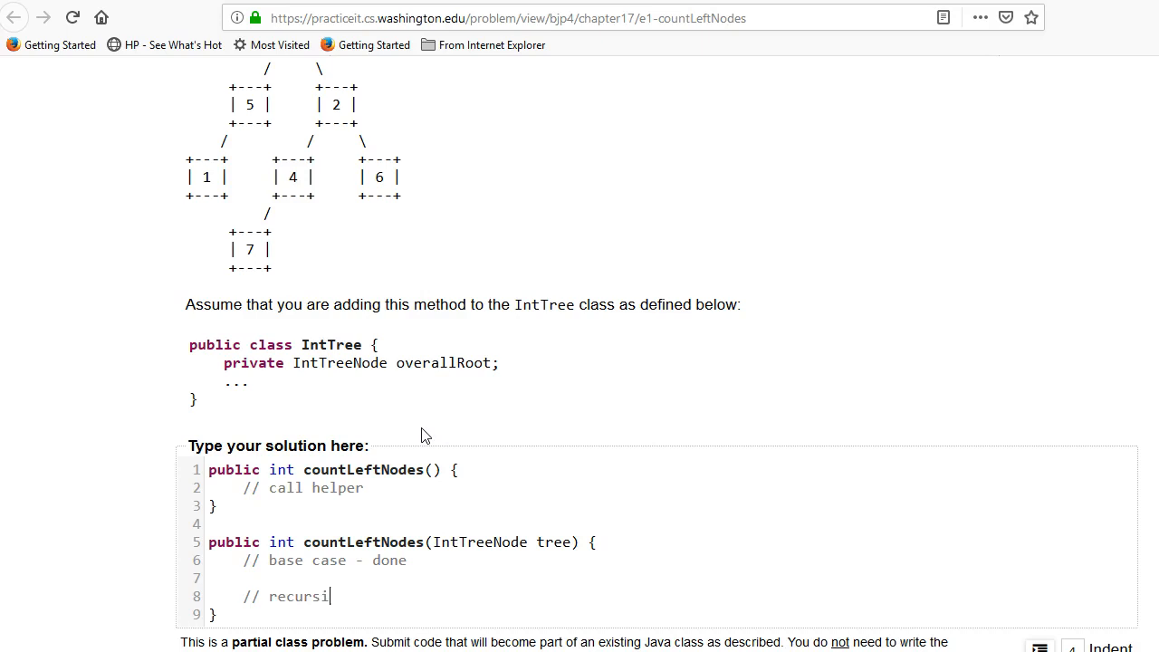
pyautogui.write('ve case')
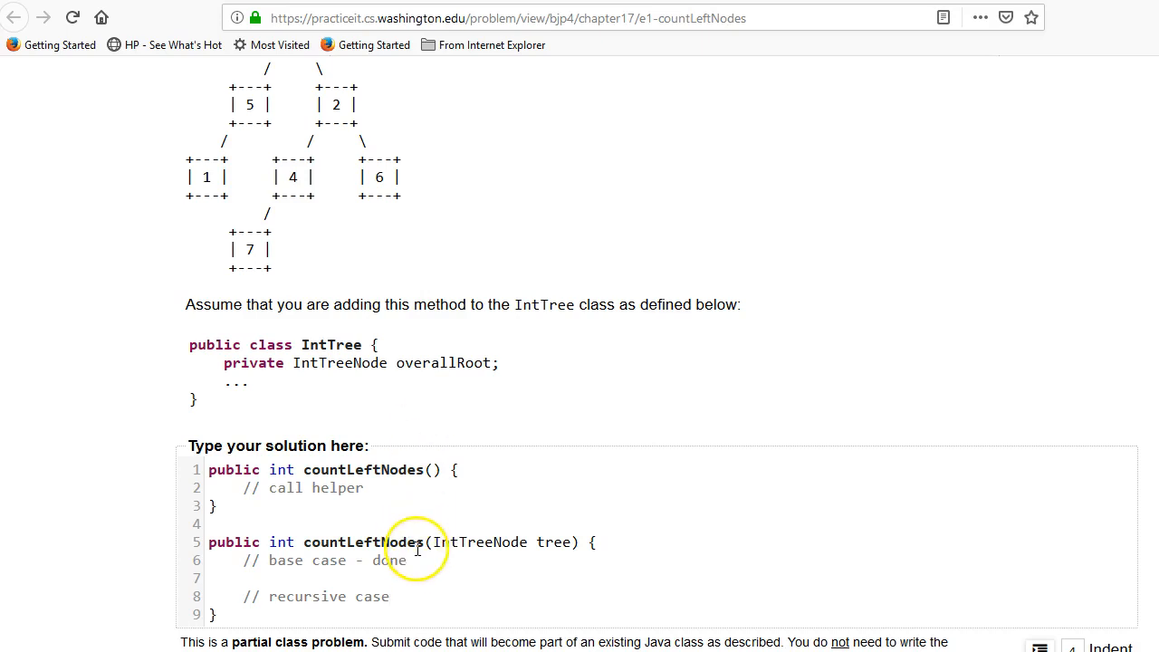
pyautogui.moveTo(455, 443)
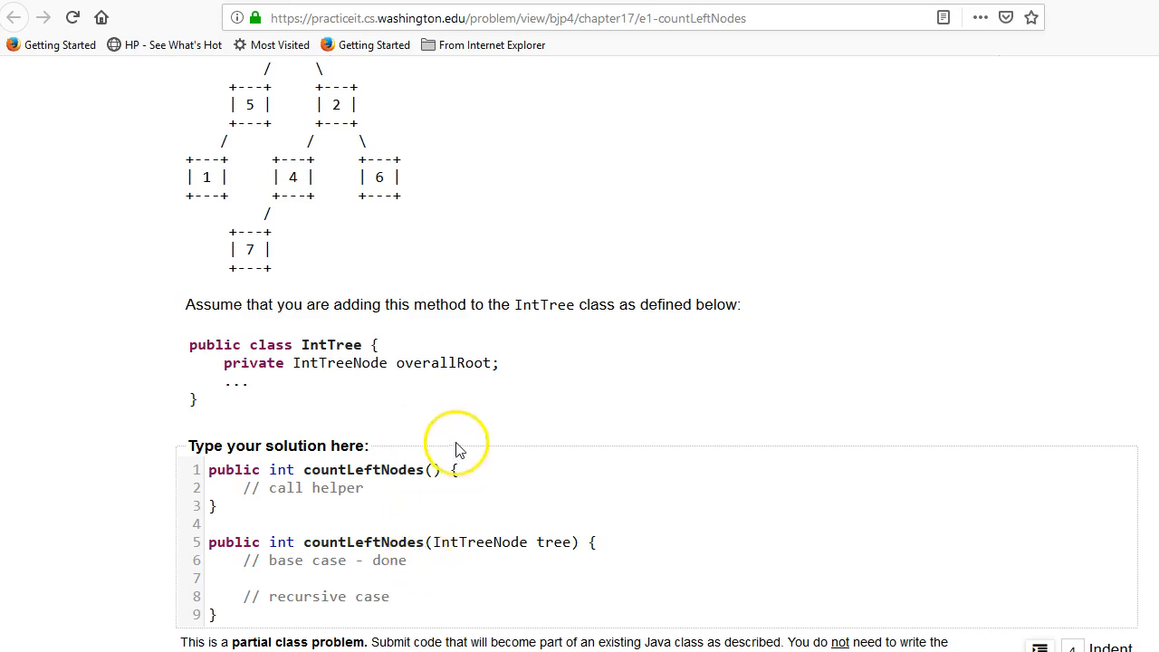
pyautogui.moveTo(226, 132)
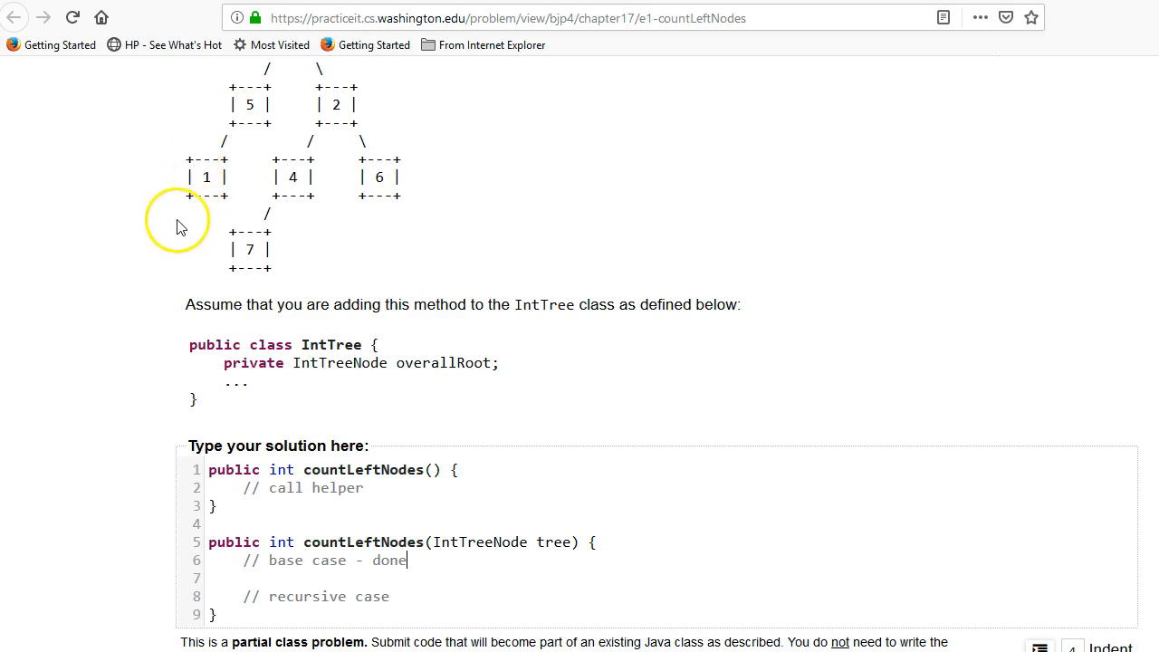
pyautogui.moveTo(180, 224)
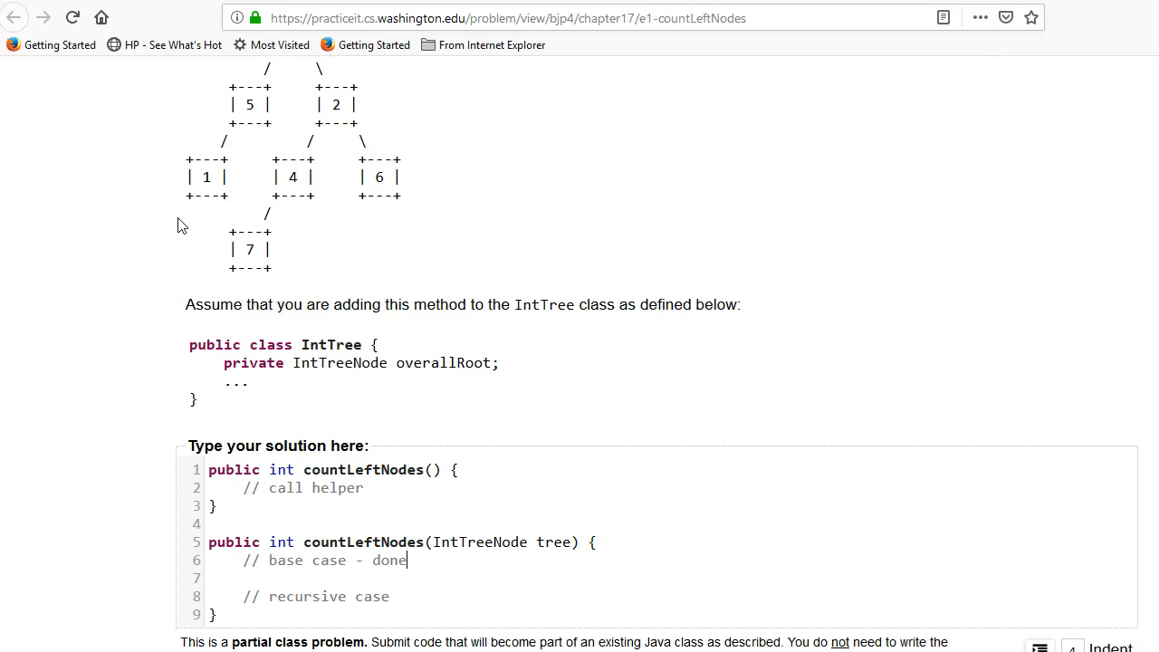
pyautogui.moveTo(184, 220)
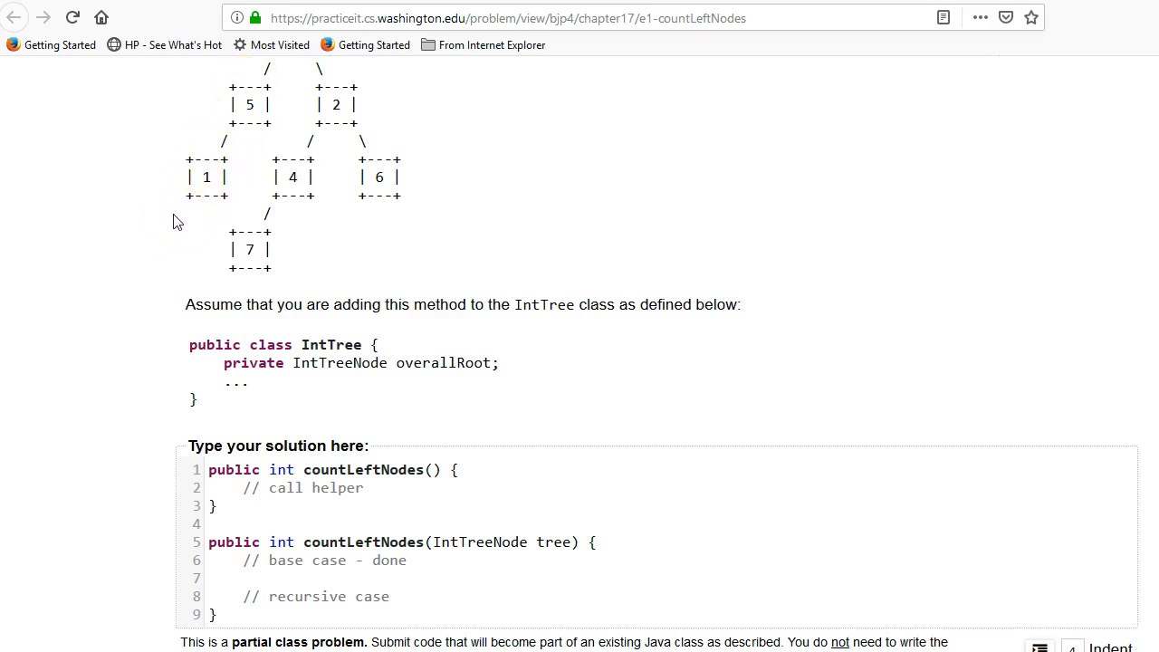
pyautogui.moveTo(230, 204)
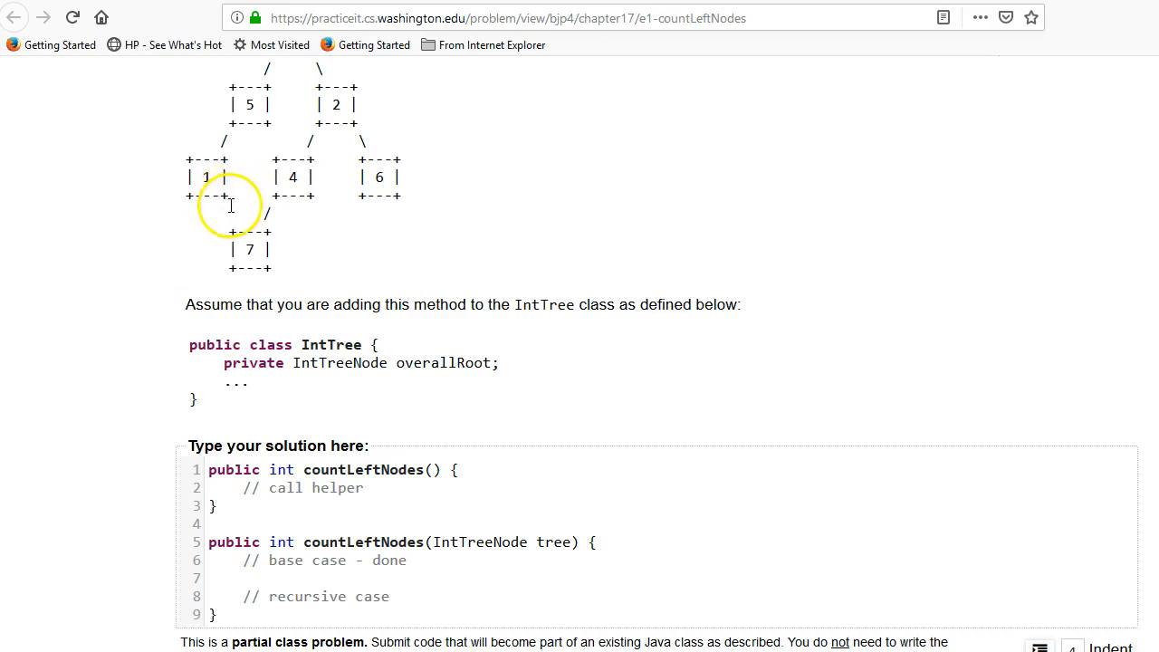
pyautogui.moveTo(423, 422)
pyautogui.write('//')
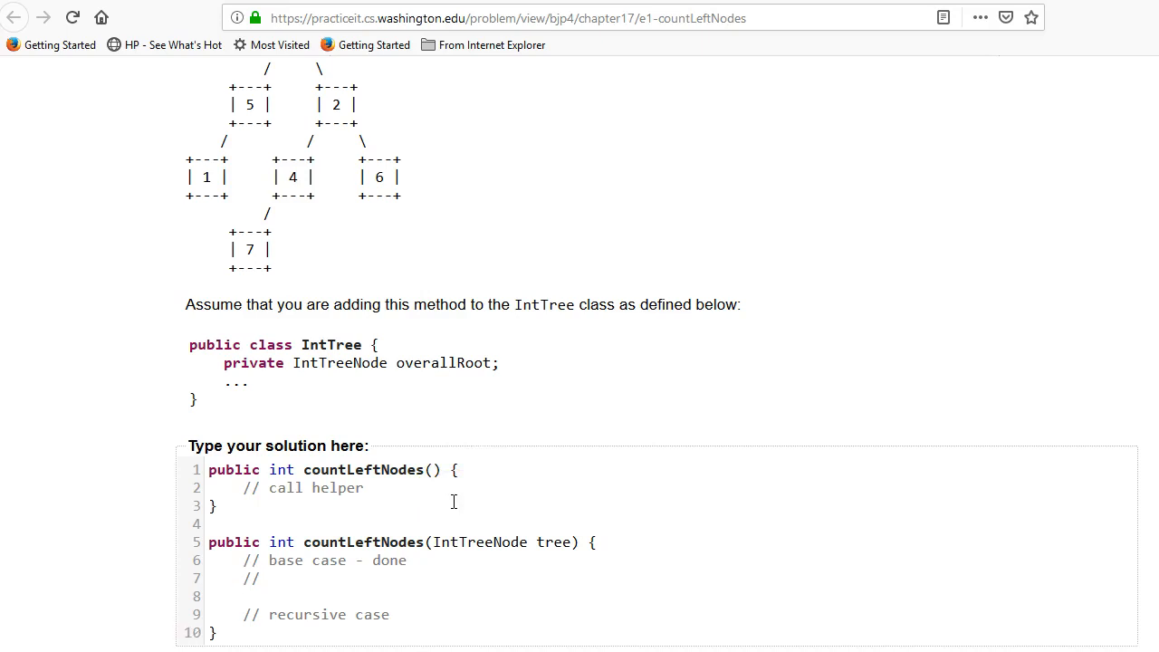
pyautogui.write('null')
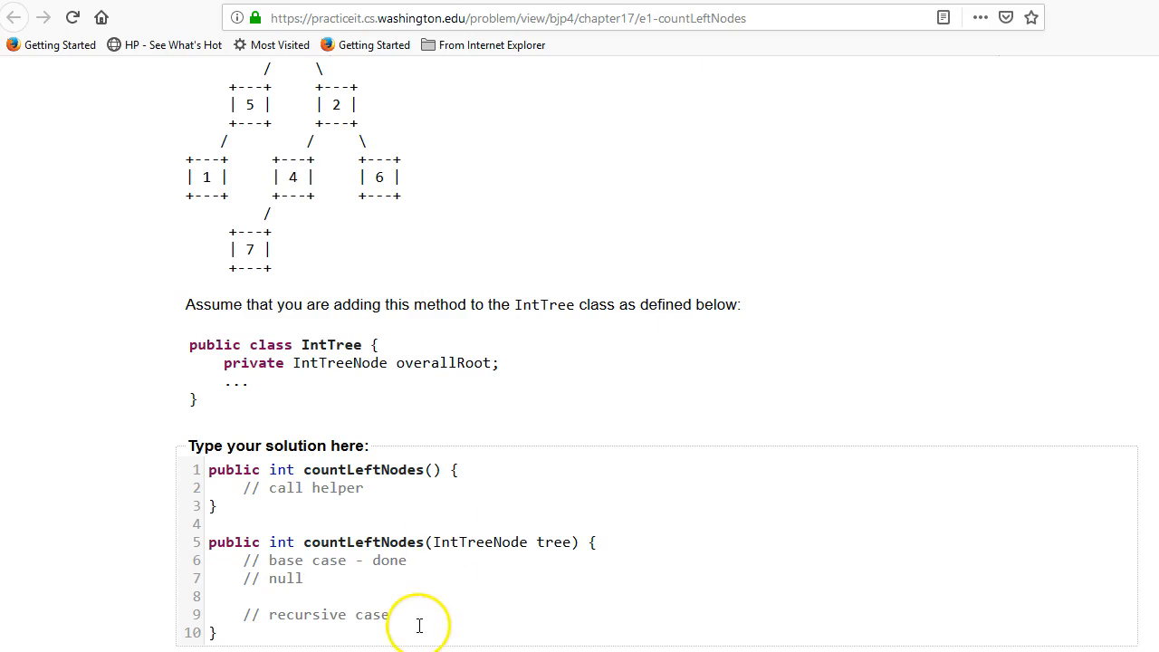
pyautogui.moveTo(413, 276)
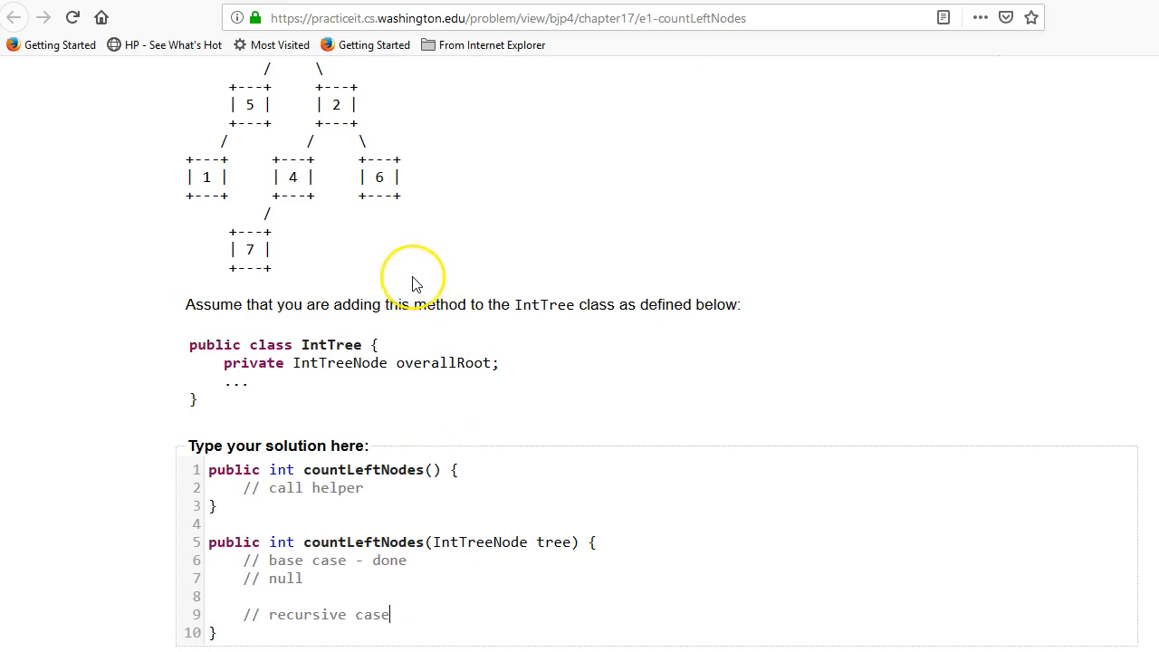
pyautogui.scroll(3)
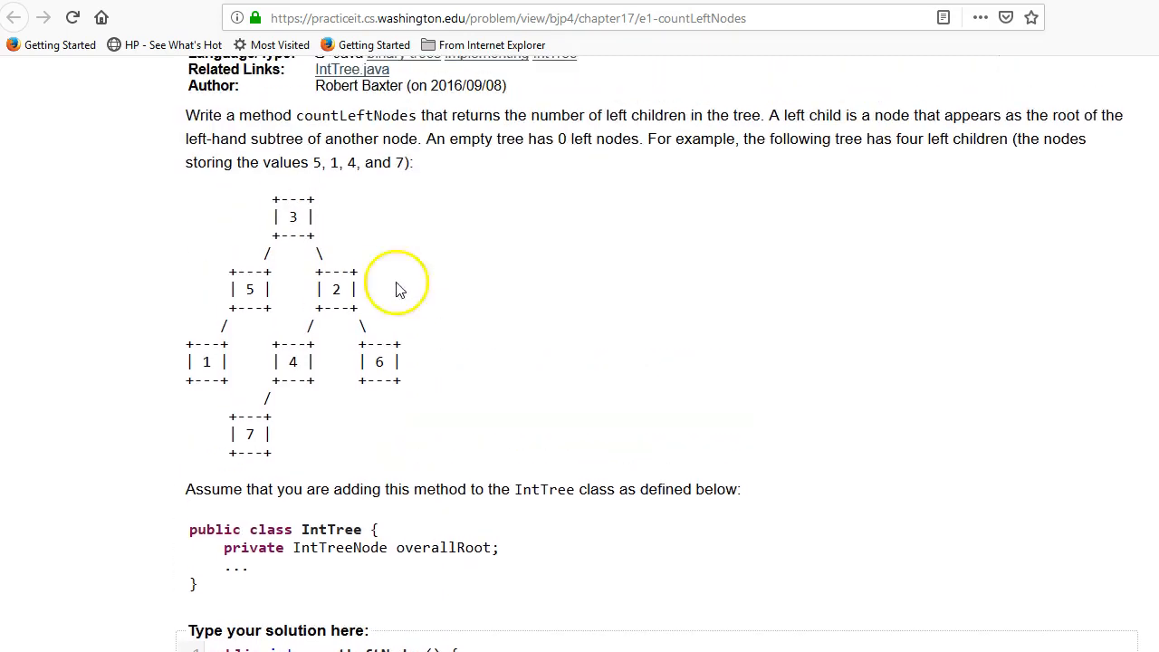
pyautogui.moveTo(205, 371)
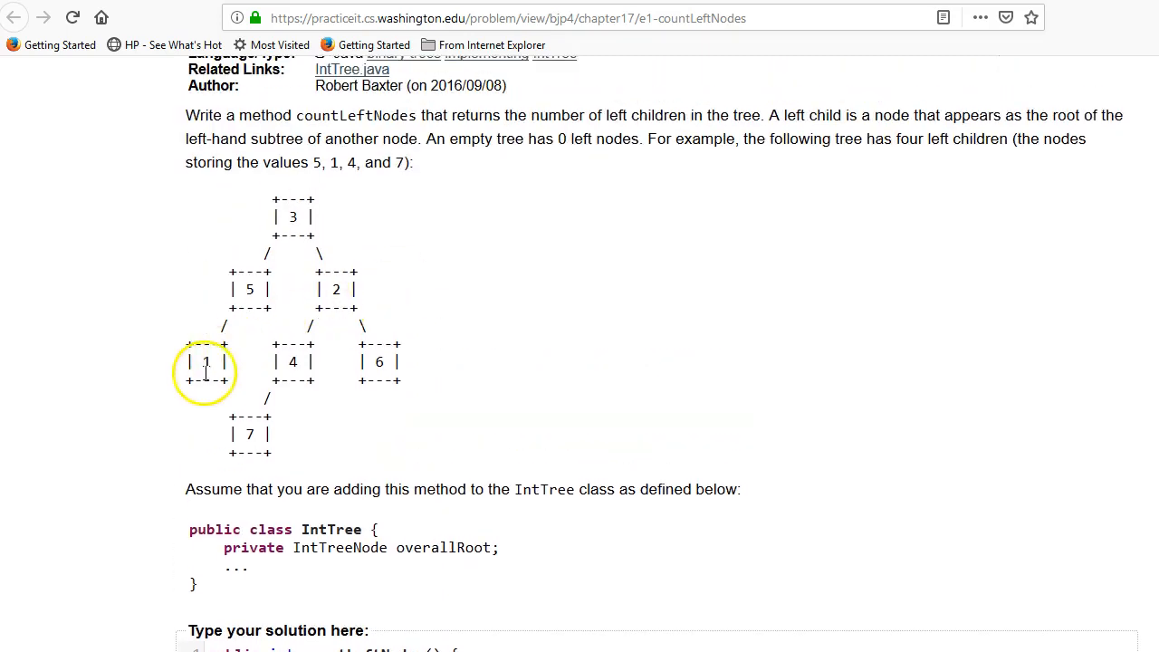
pyautogui.moveTo(246, 306)
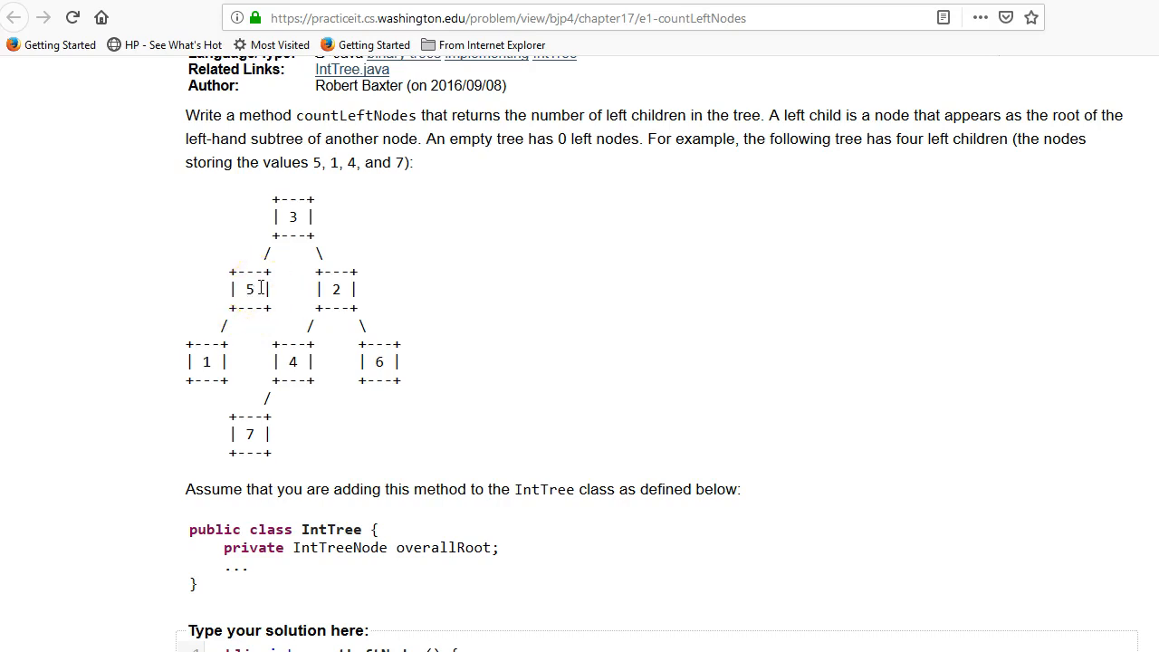
pyautogui.scroll(-3)
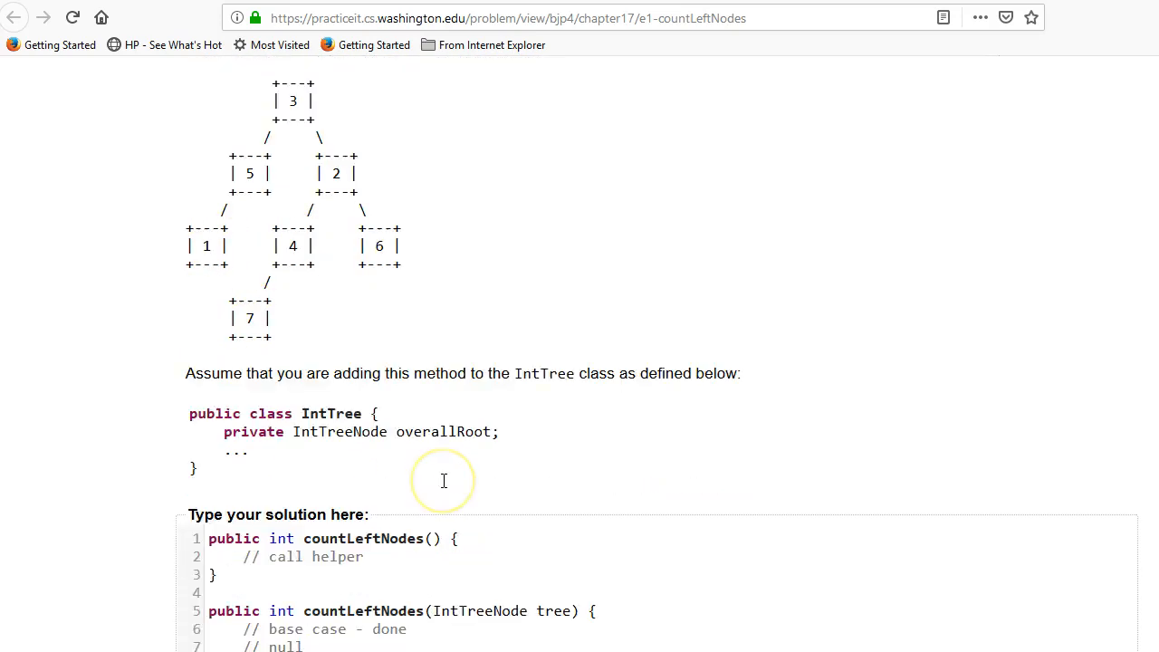
pyautogui.scroll(-3)
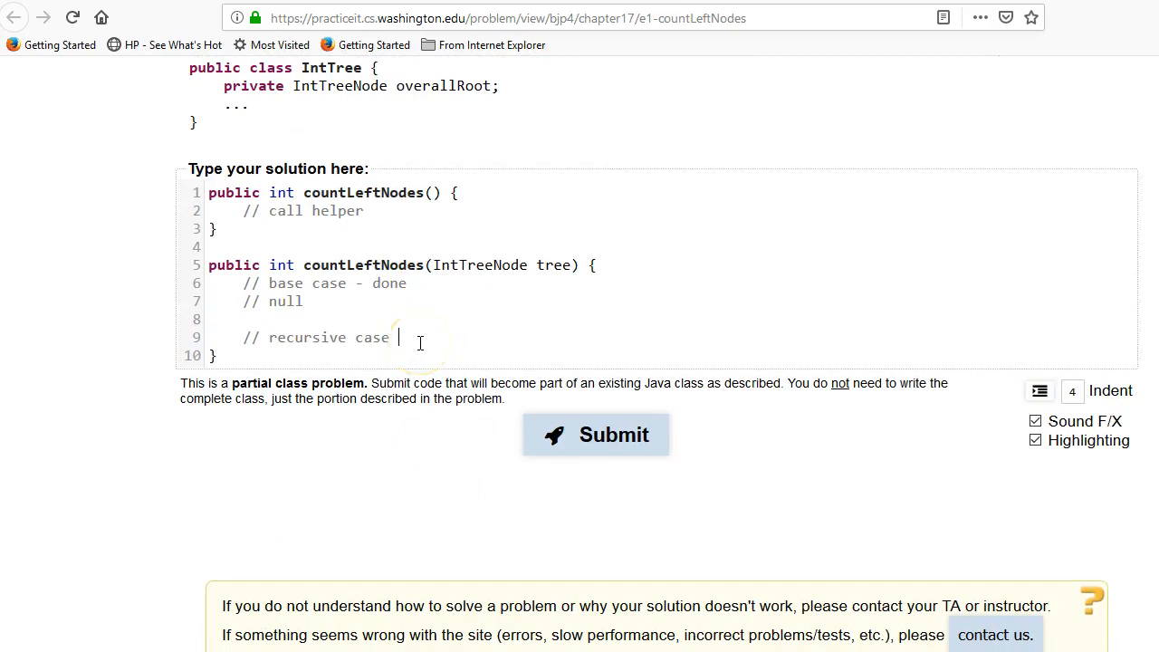
# Split the recursive case into 'left child' and 'not a left child' comments.
pyautogui.write('- left child')
pyautogui.write('// recursi')
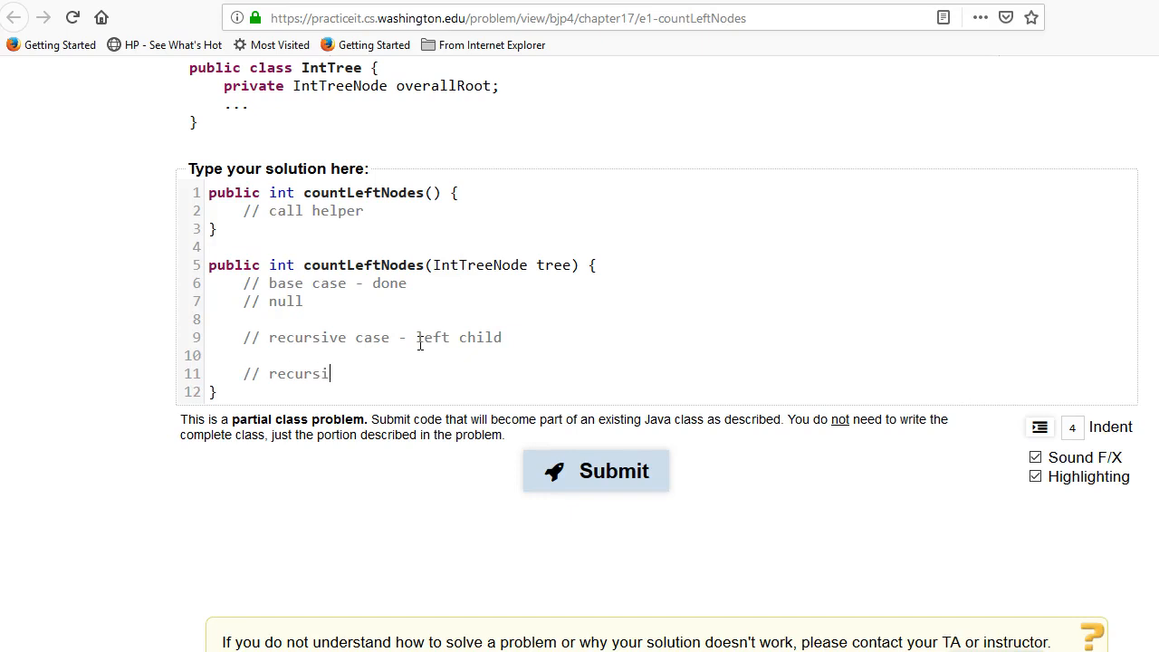
pyautogui.write('ve case - not a')
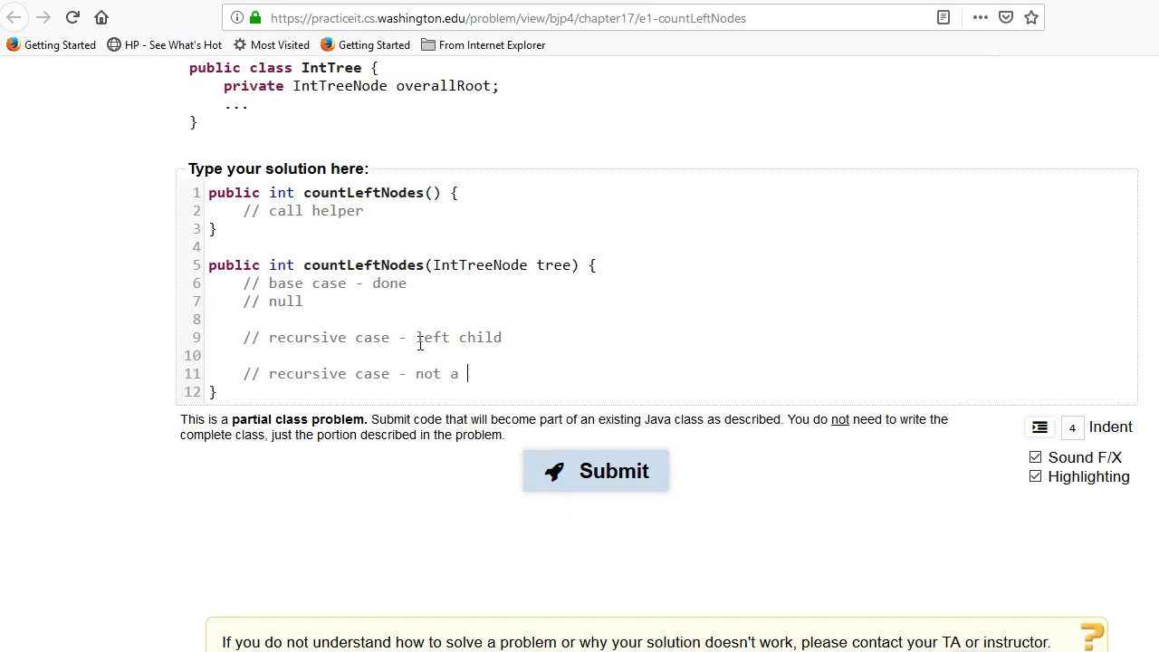
pyautogui.write('left child')
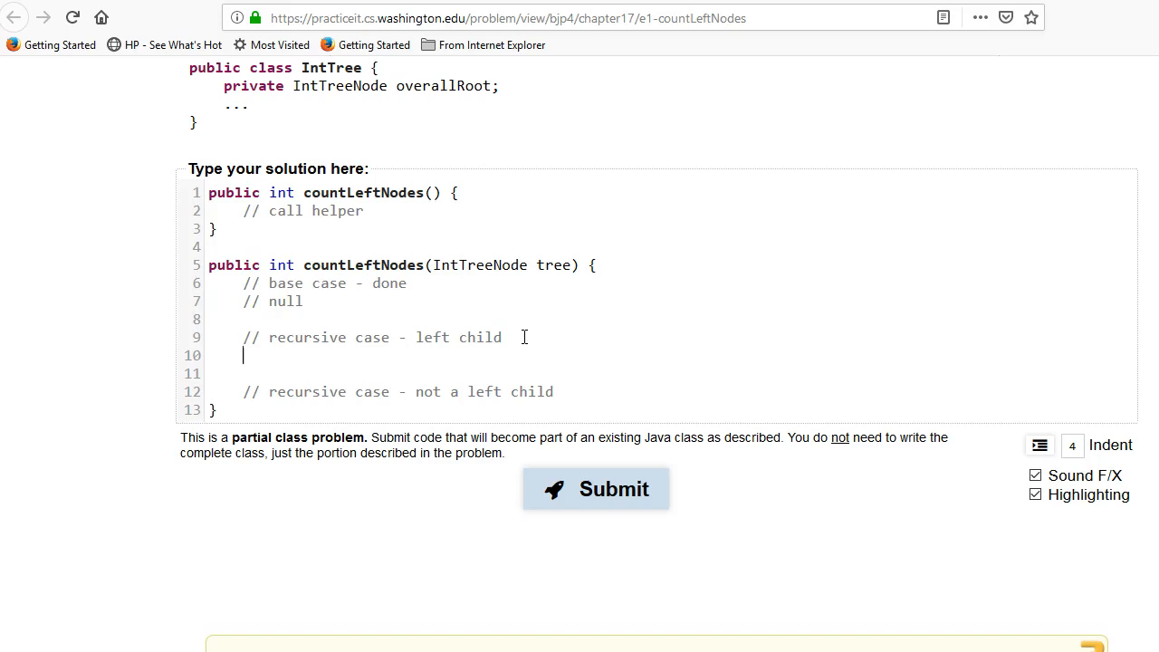
# Add detect notes, with the left-child detect reading 'tree.left not null'.
pyautogui.write('// de')
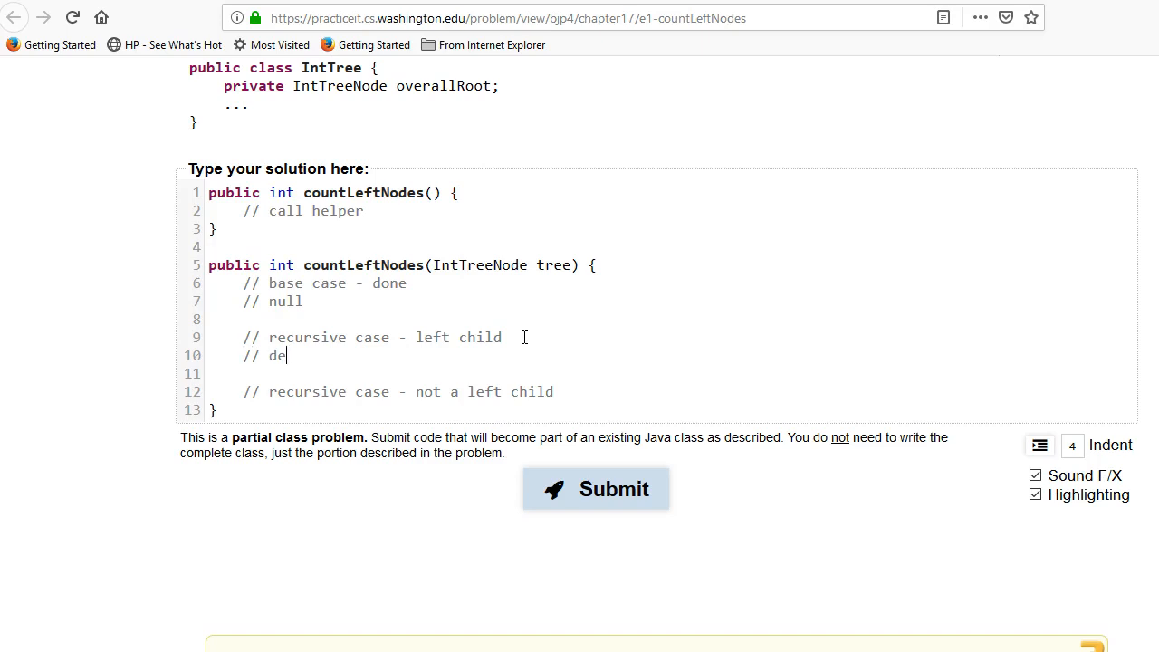
pyautogui.write('tect')
pyautogui.click(672, 373)
pyautogui.write('// action')
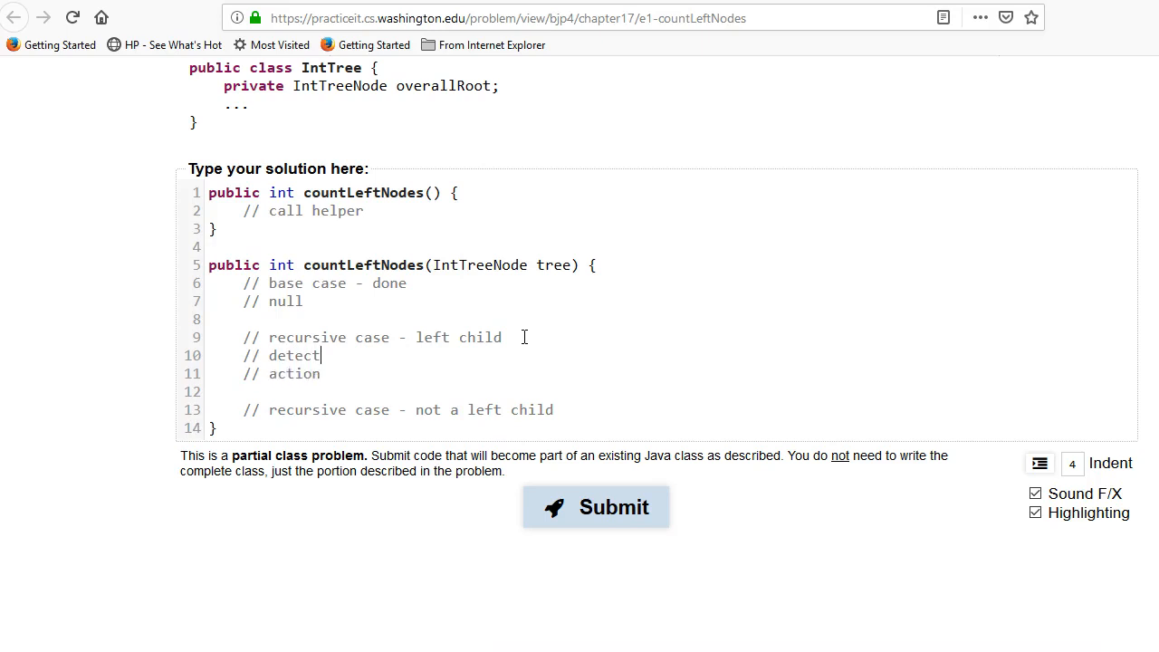
pyautogui.click(210, 409)
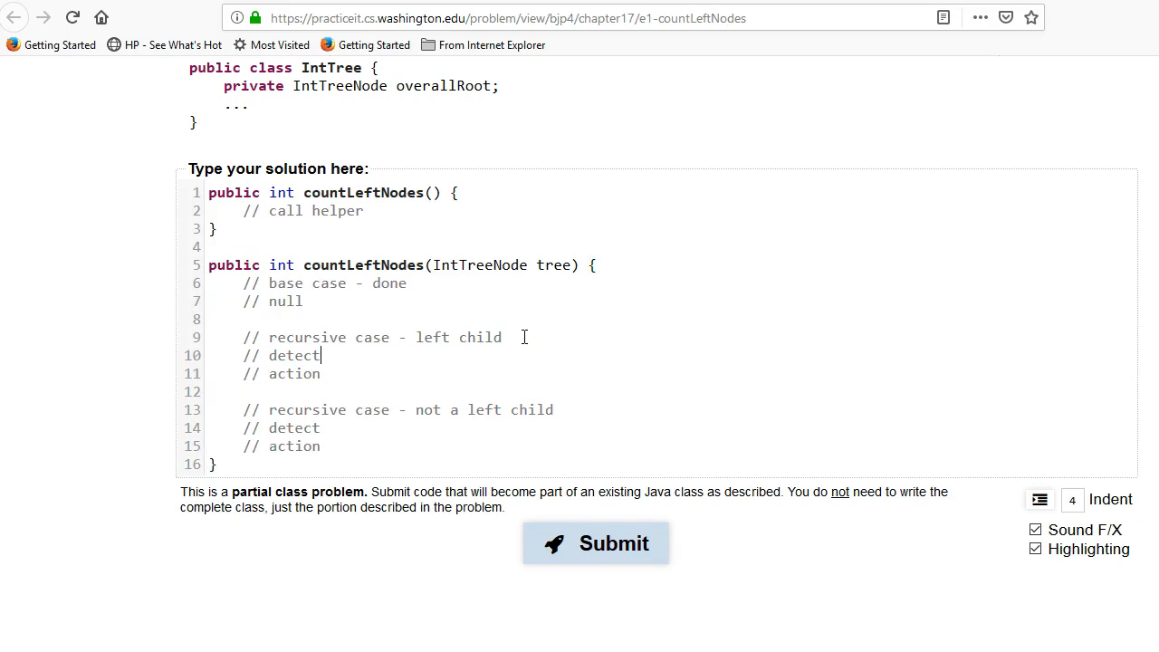
pyautogui.write('-')
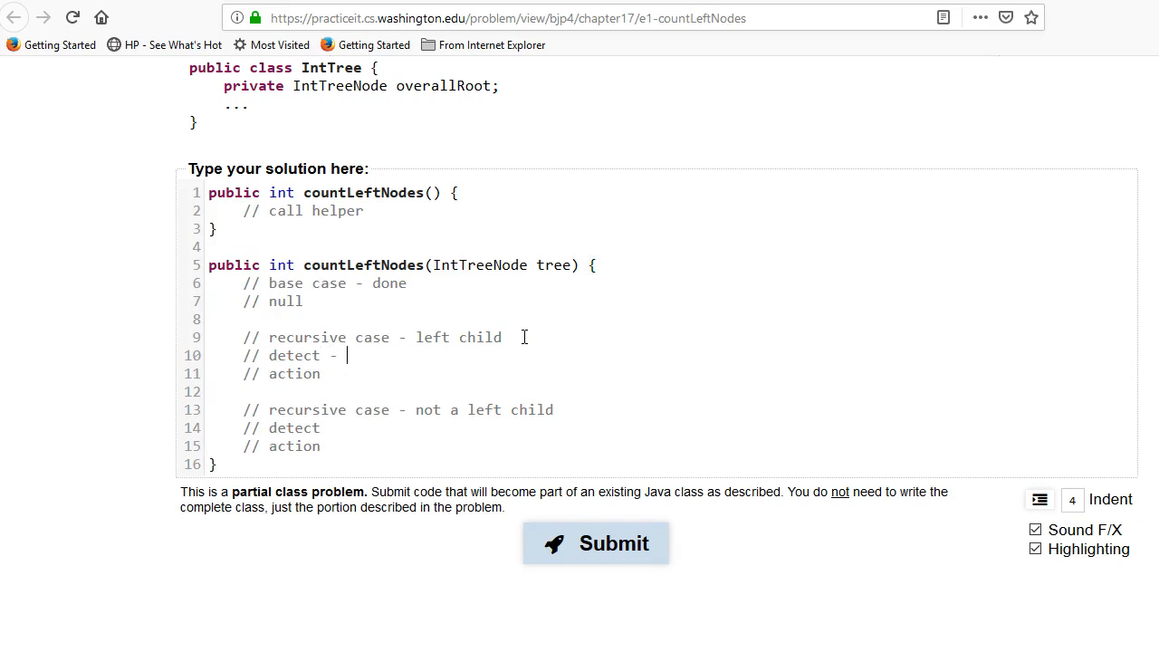
pyautogui.write('tr')
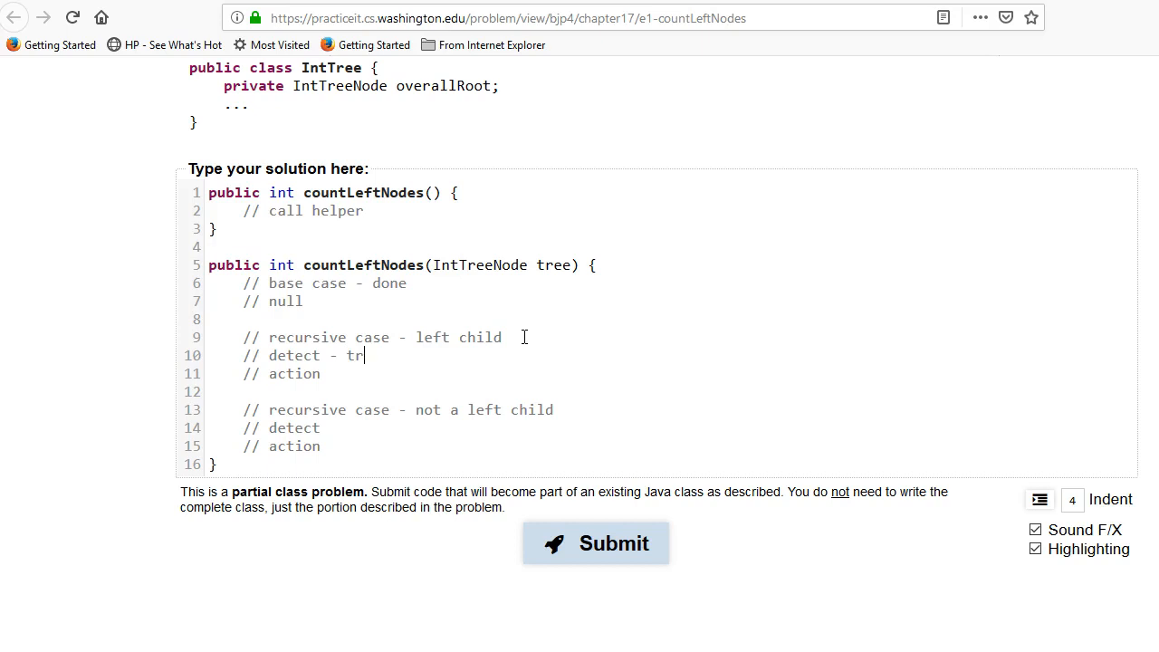
pyautogui.write('ee.left')
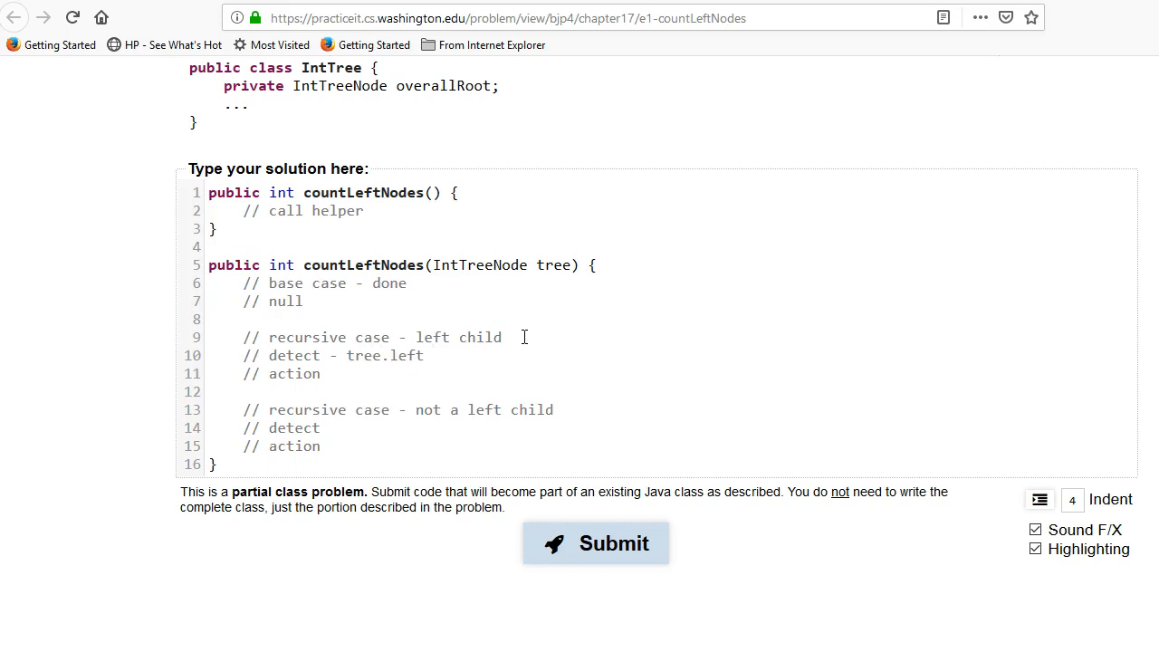
pyautogui.write('not null')
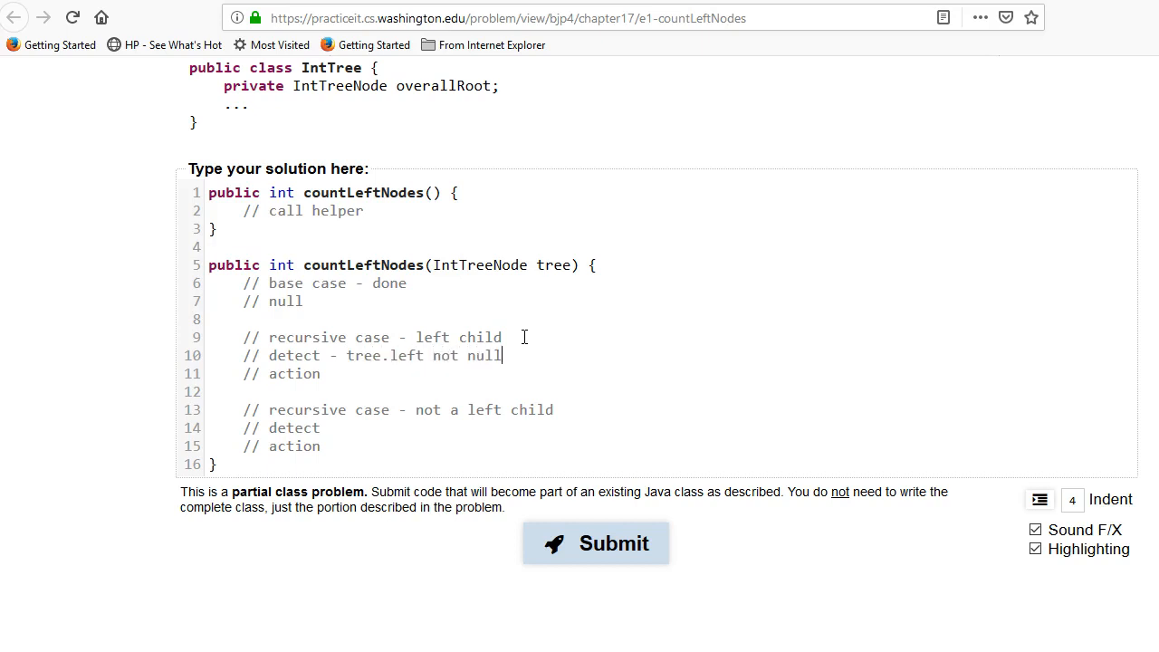
pyautogui.moveTo(539, 261)
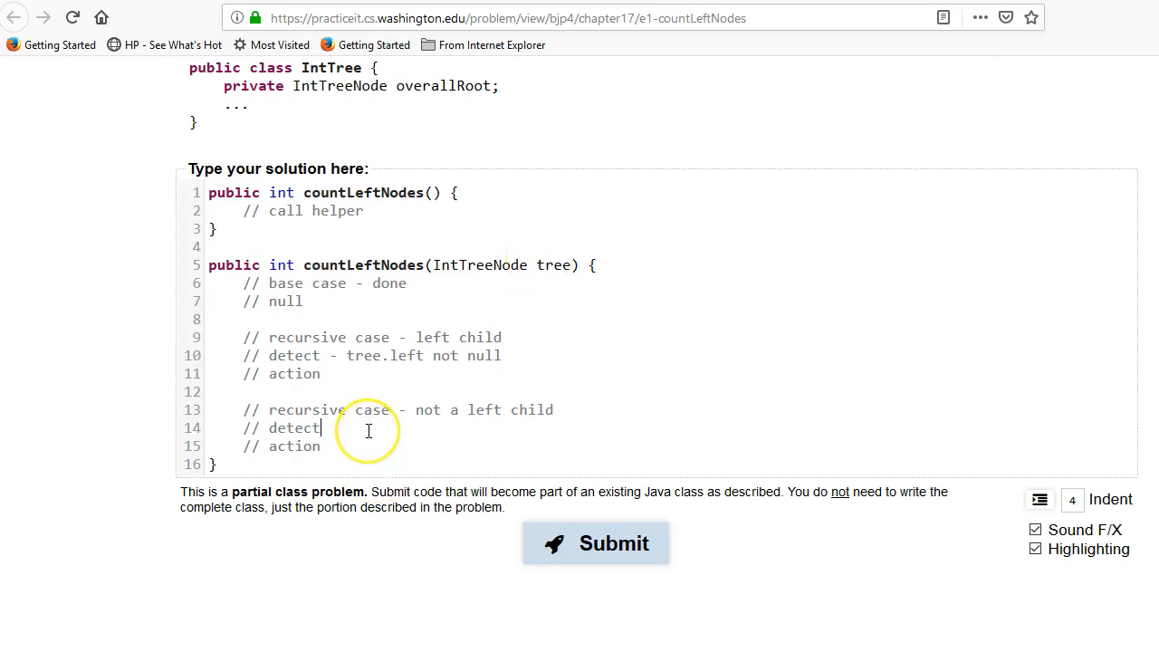
# Write 'detect - else' and actions 'return 1 + ... recurse' and 'return ... recurse'.
pyautogui.write('- else')
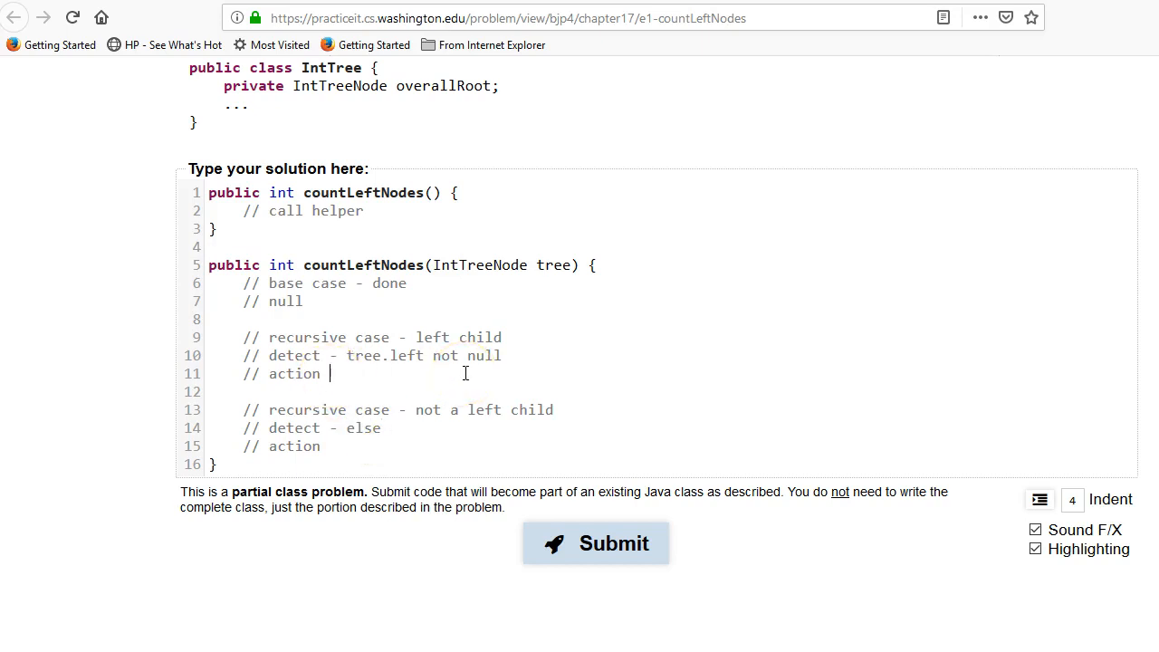
pyautogui.write('return 1')
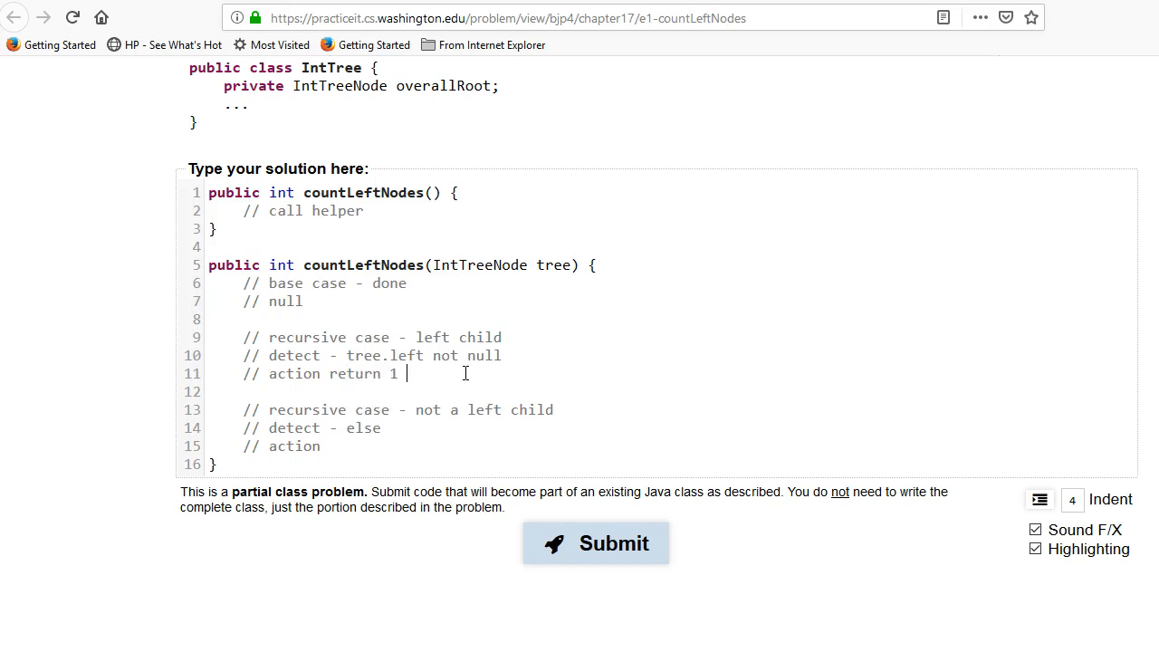
pyautogui.write('+ ...')
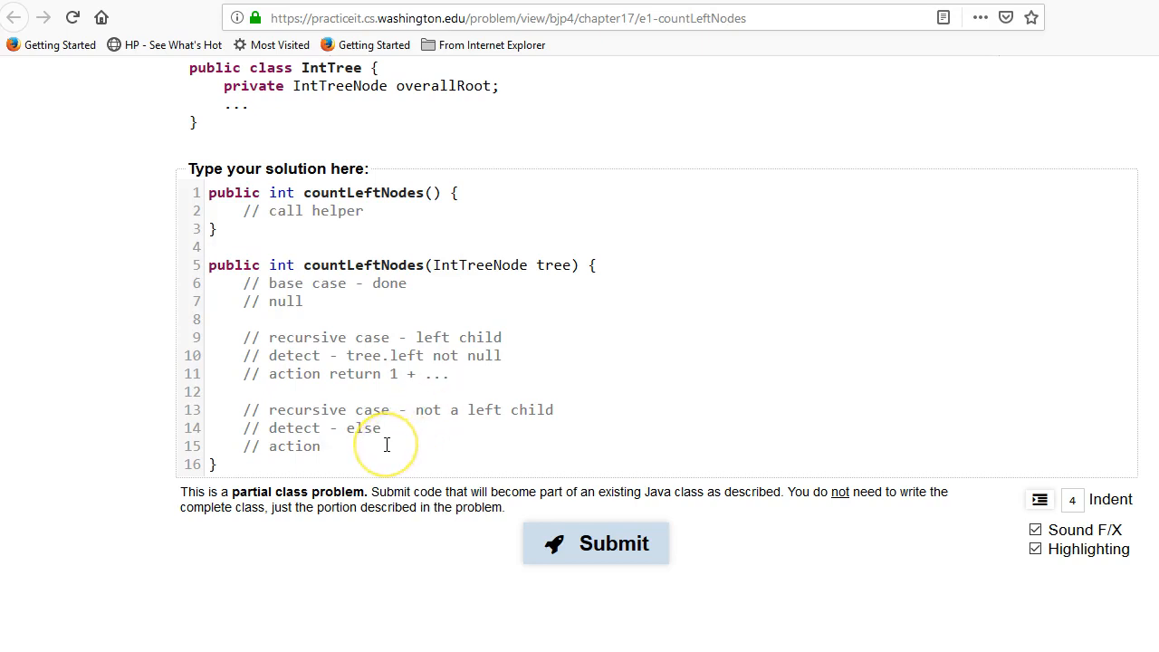
pyautogui.write('return')
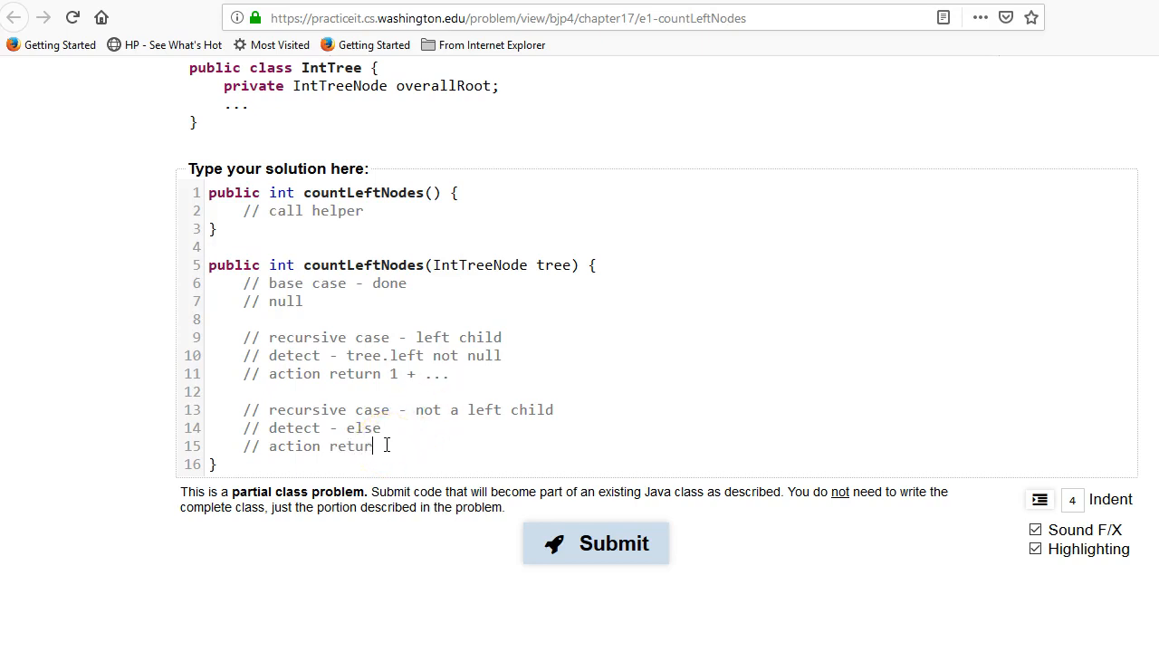
pyautogui.write('... rue')
pyautogui.click(348, 373)
pyautogui.write(' recurse')
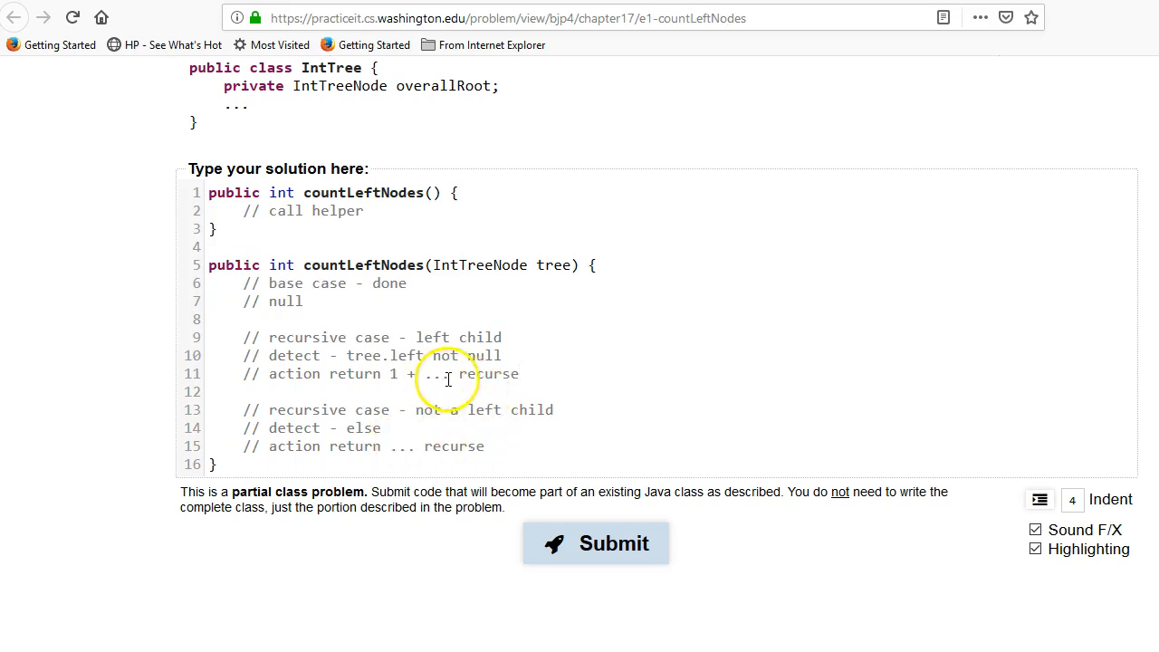
pyautogui.moveTo(500, 374)
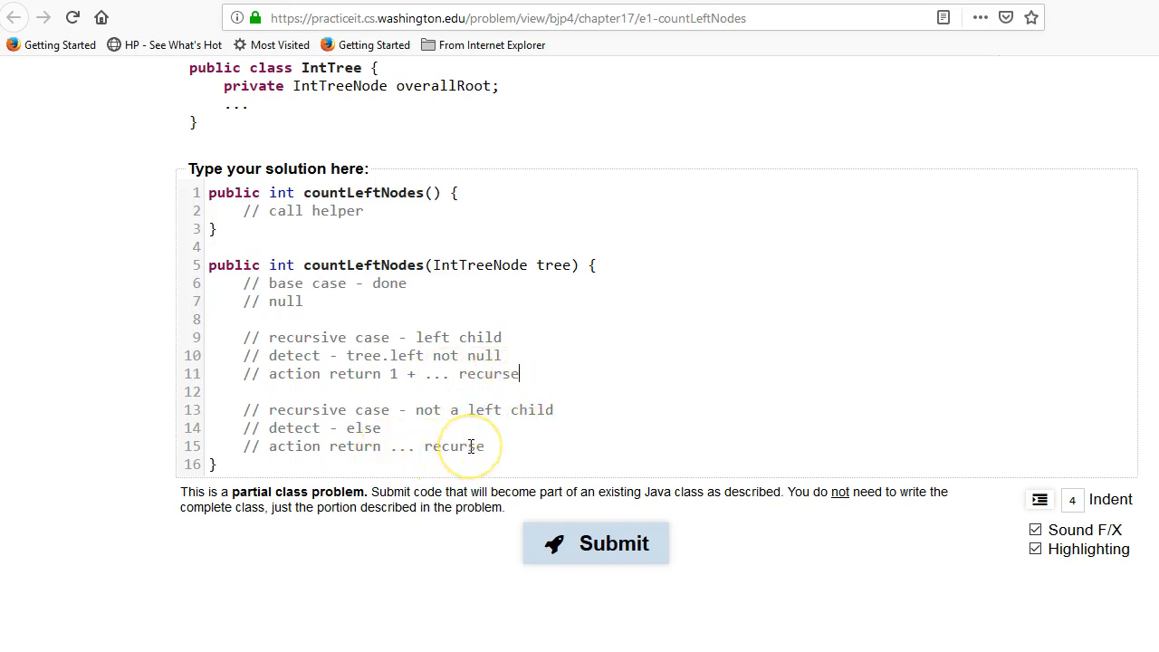
pyautogui.moveTo(494, 444)
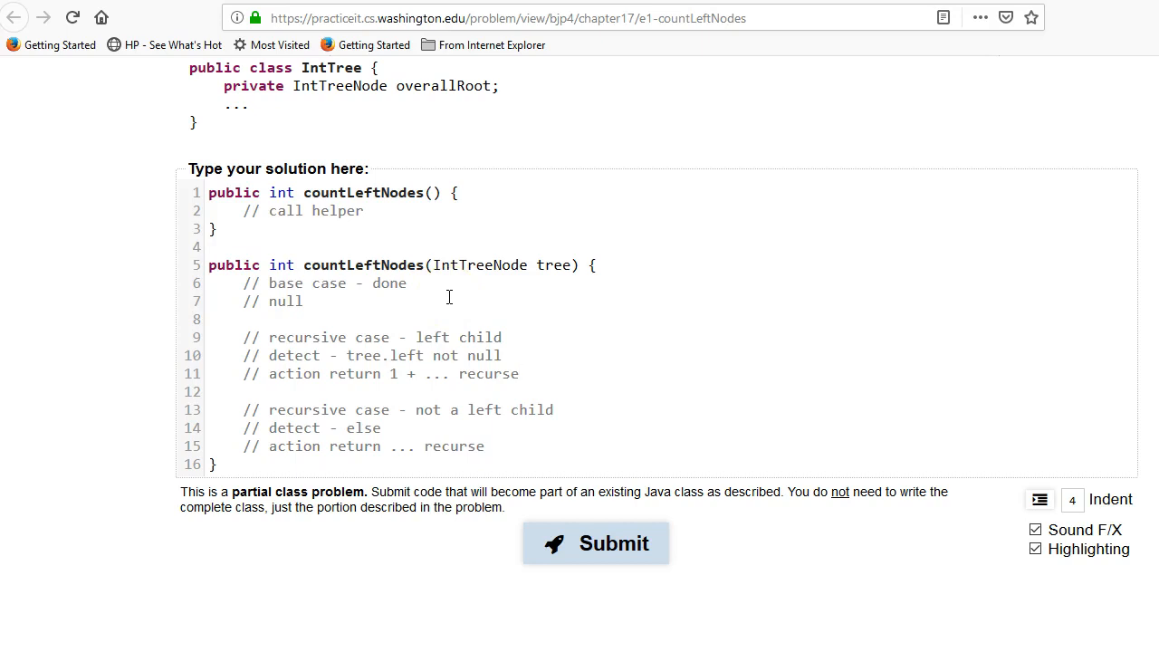
# Scroll up to review the example tree, then back down to the solution box.
pyautogui.click(518, 372)
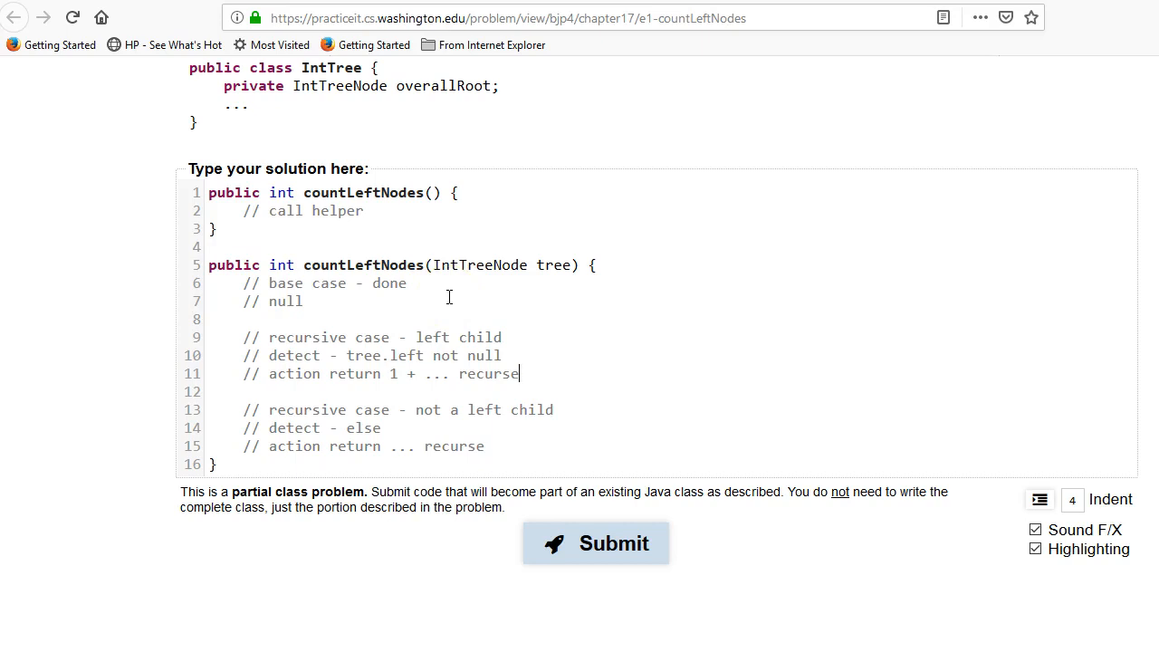
pyautogui.scroll(3)
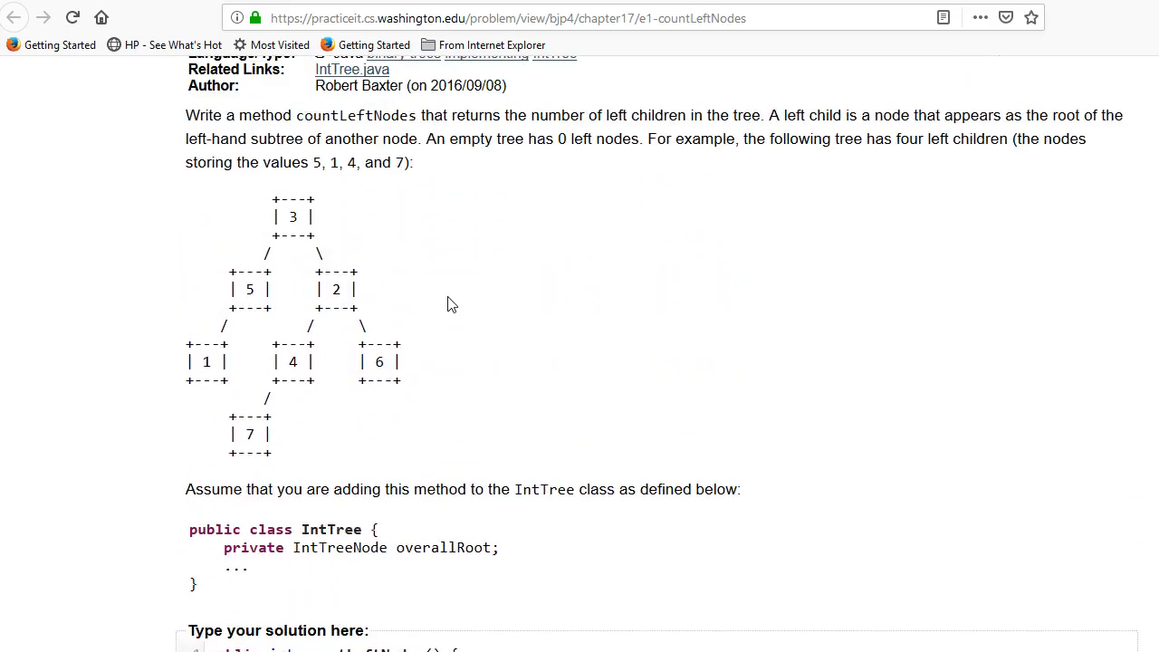
pyautogui.scroll(3)
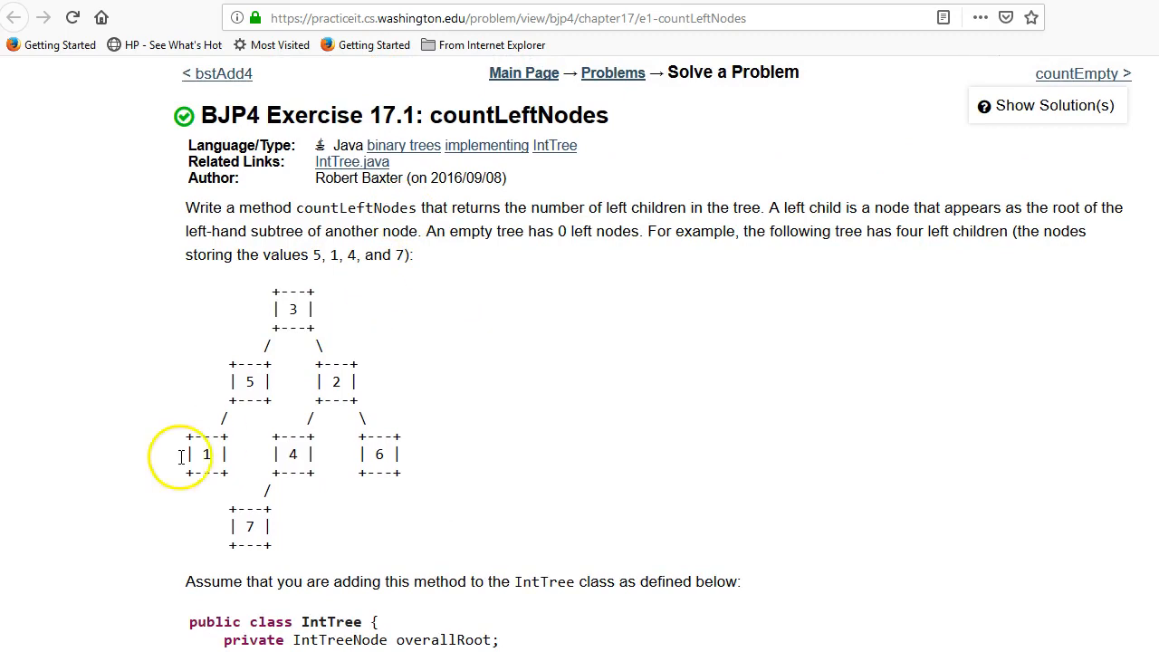
pyautogui.moveTo(287, 410)
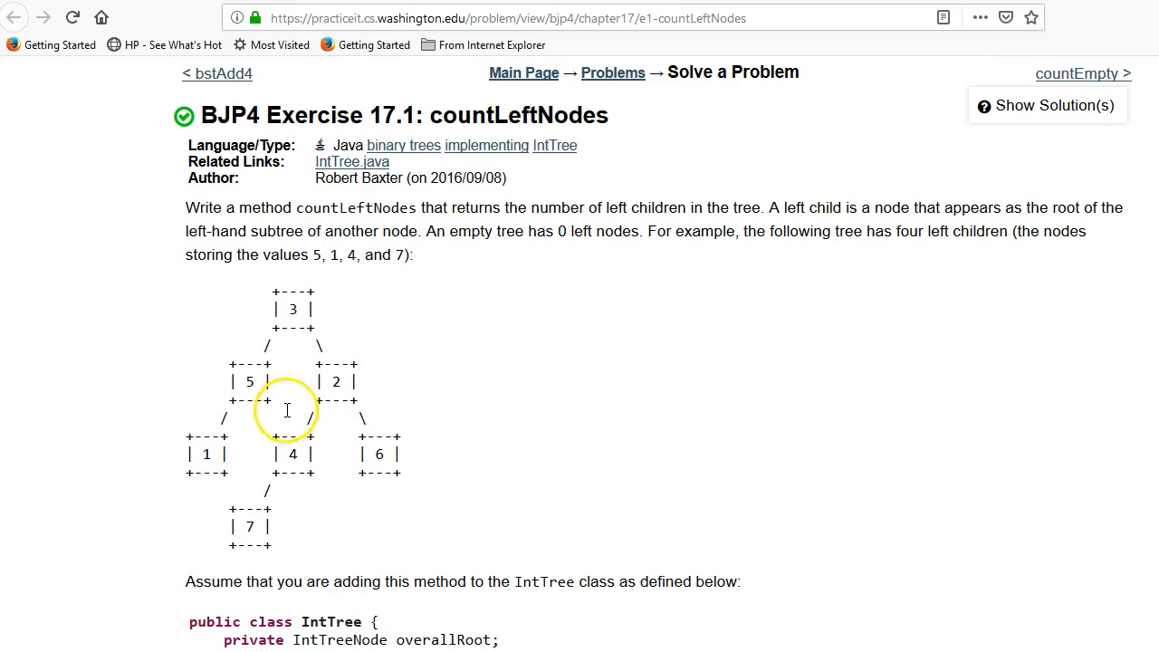
pyautogui.moveTo(287, 410)
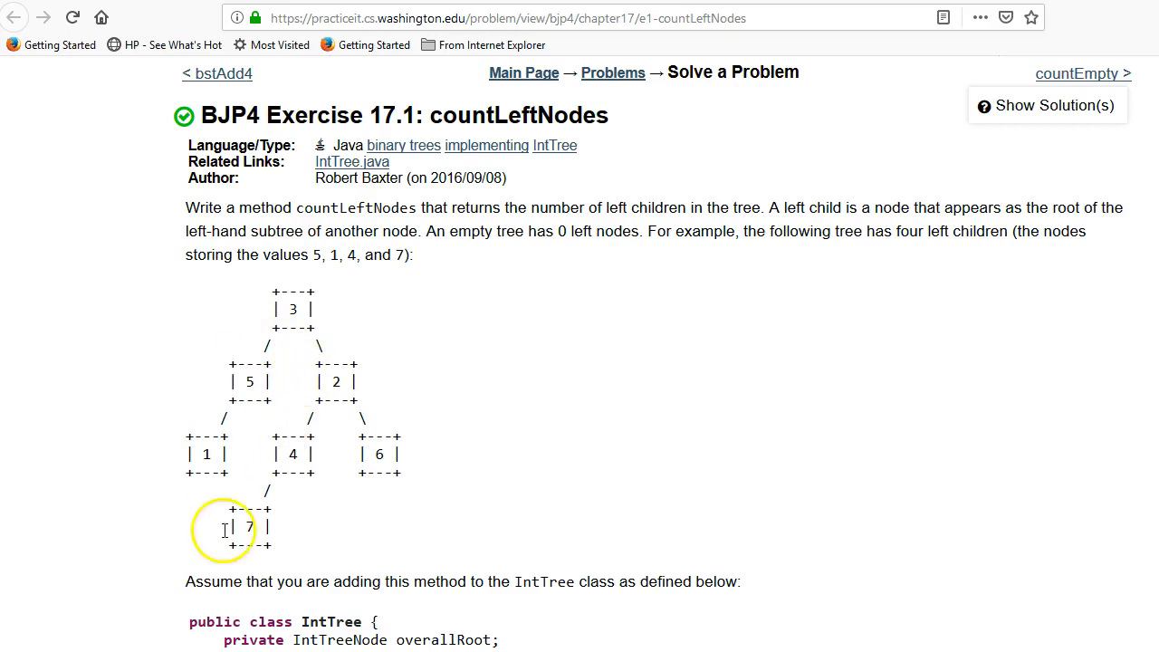
pyautogui.moveTo(380, 453)
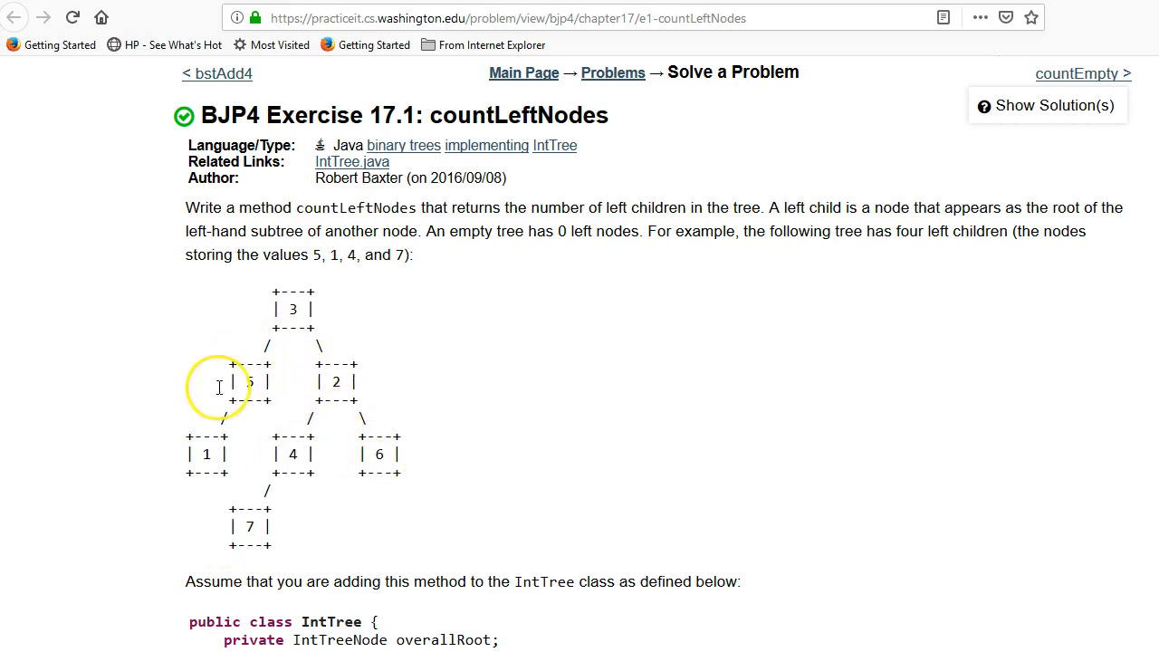
pyautogui.moveTo(208, 452)
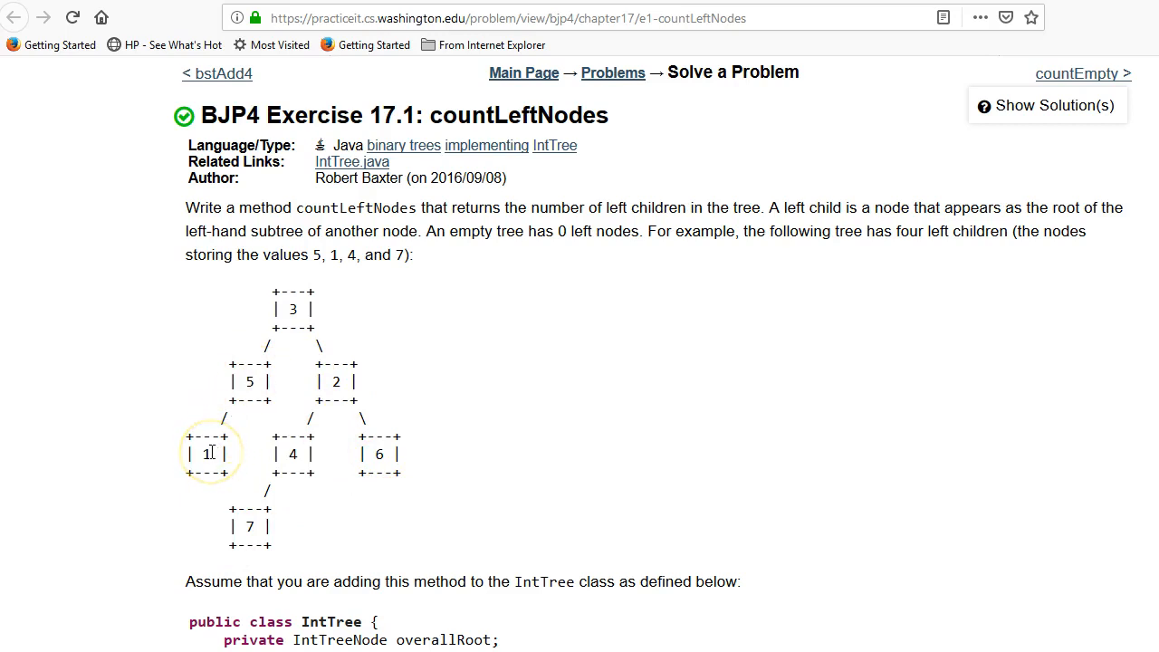
pyautogui.moveTo(242, 395)
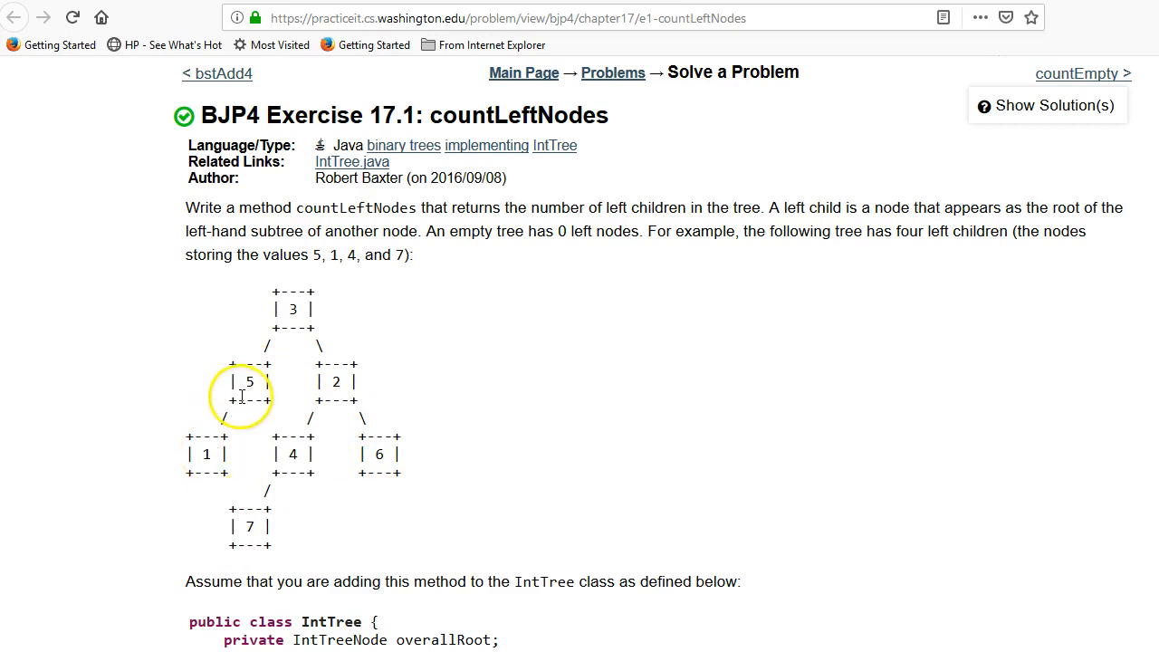
pyautogui.moveTo(224, 423)
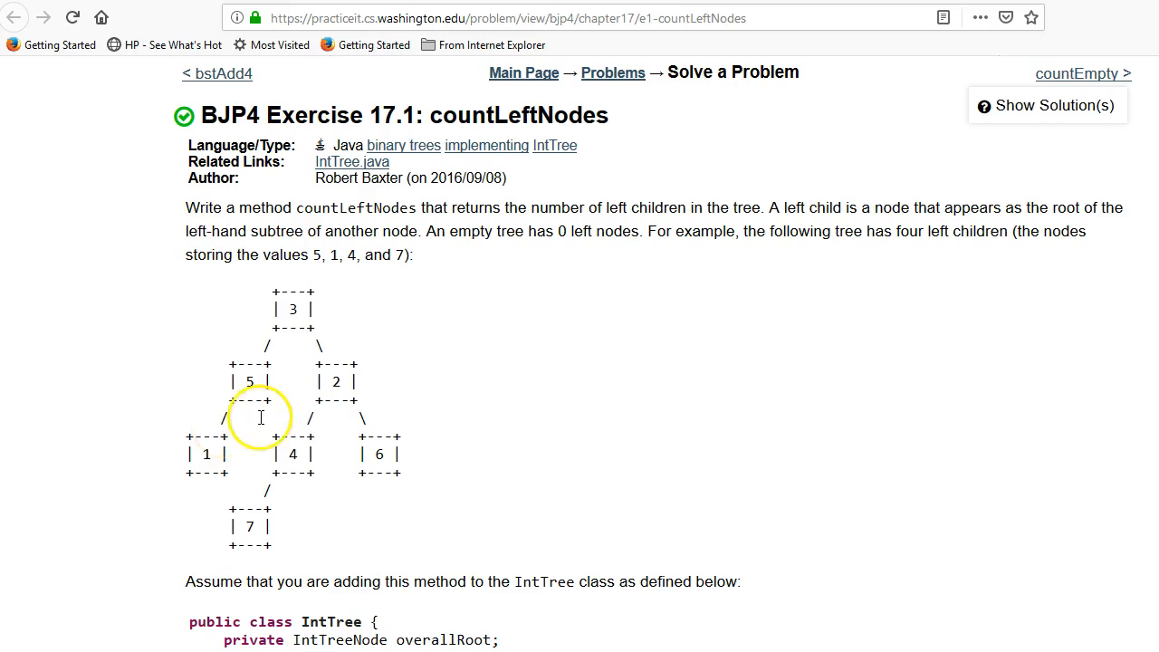
pyautogui.moveTo(271, 420)
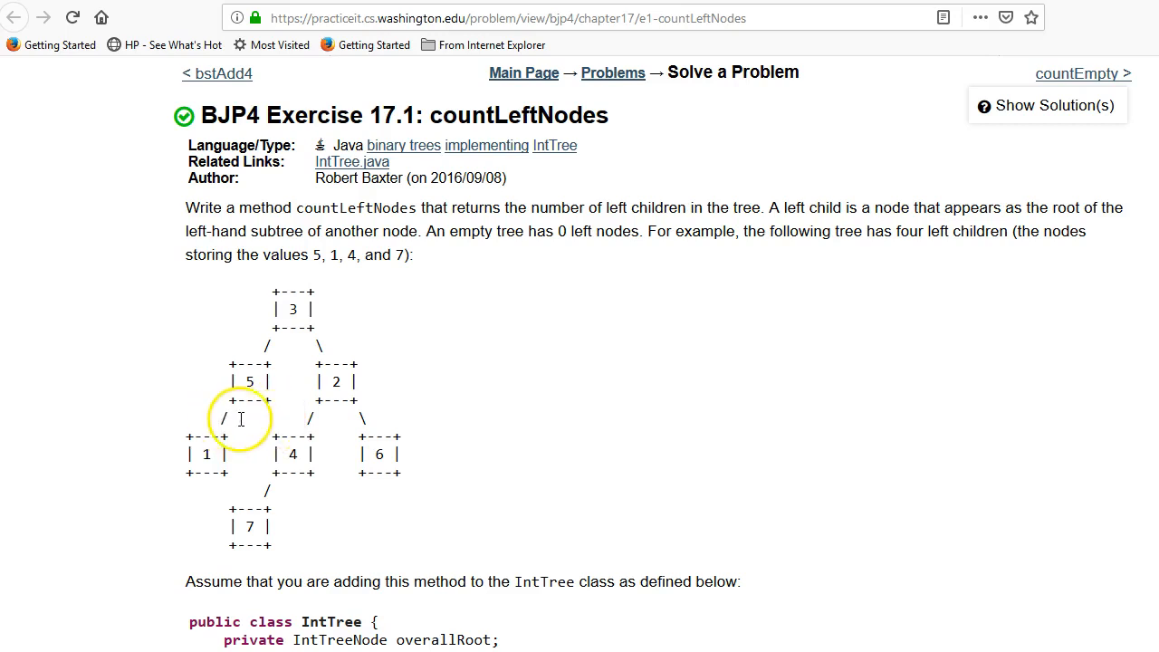
pyautogui.moveTo(282, 419)
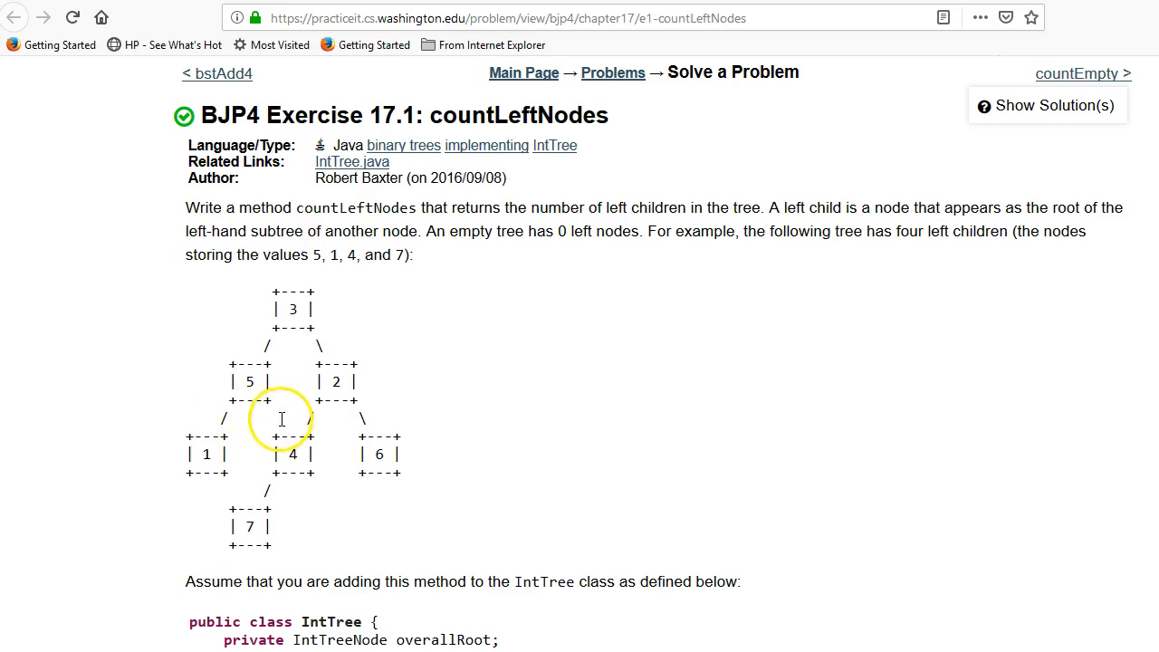
pyautogui.scroll(-3)
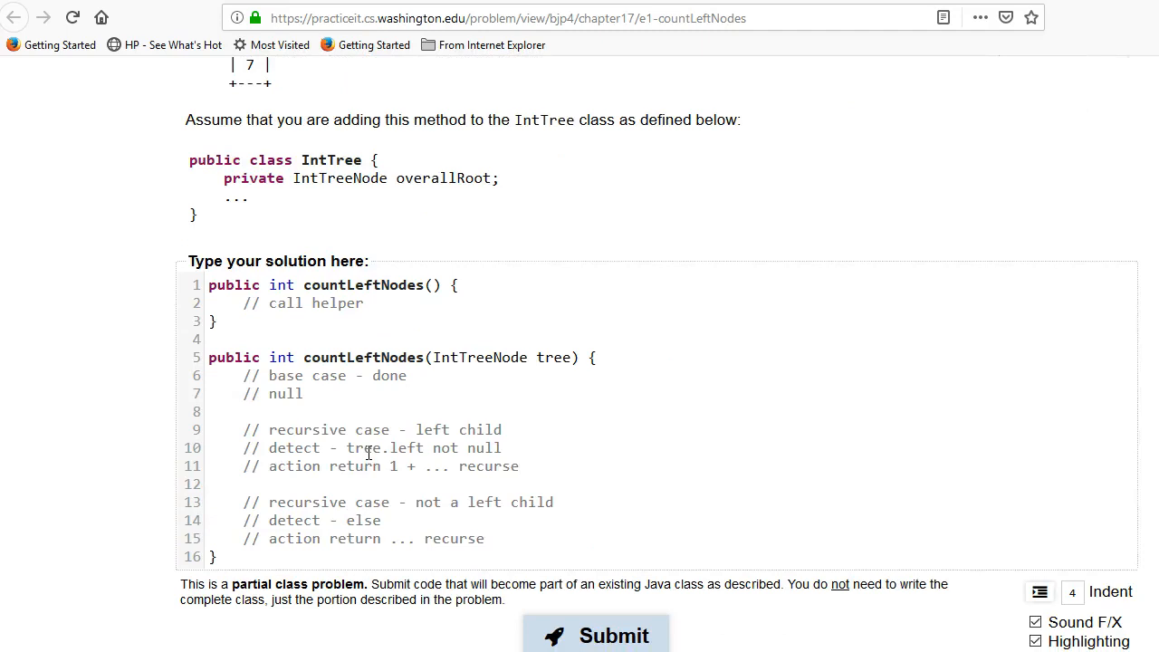
pyautogui.scroll(3)
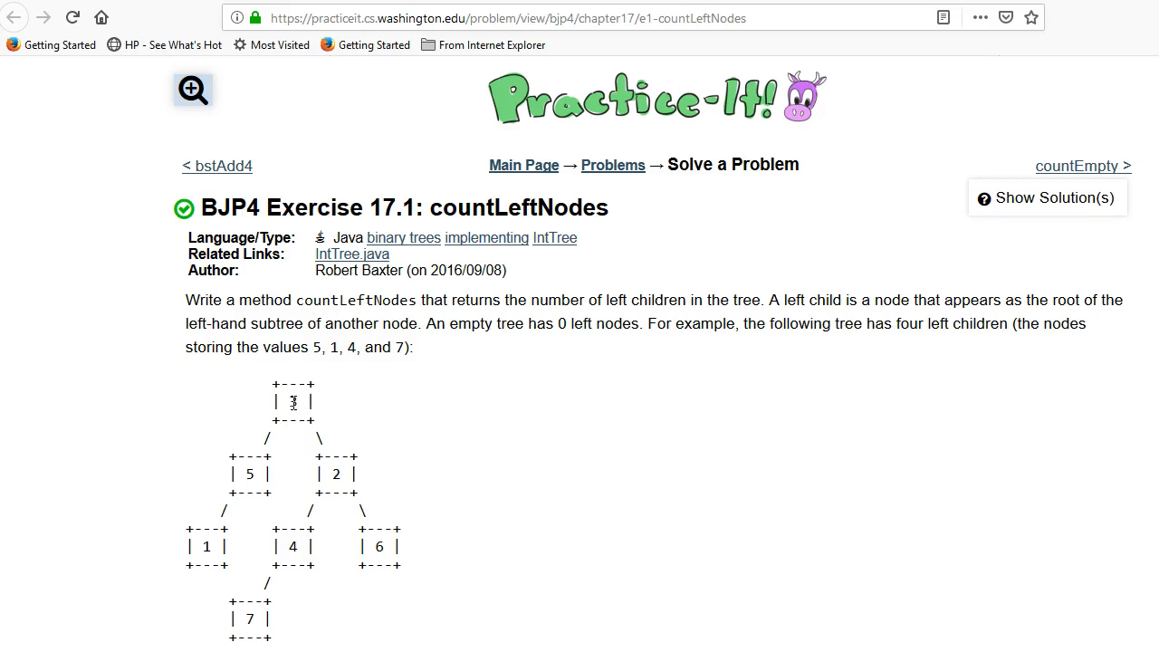
pyautogui.moveTo(277, 425)
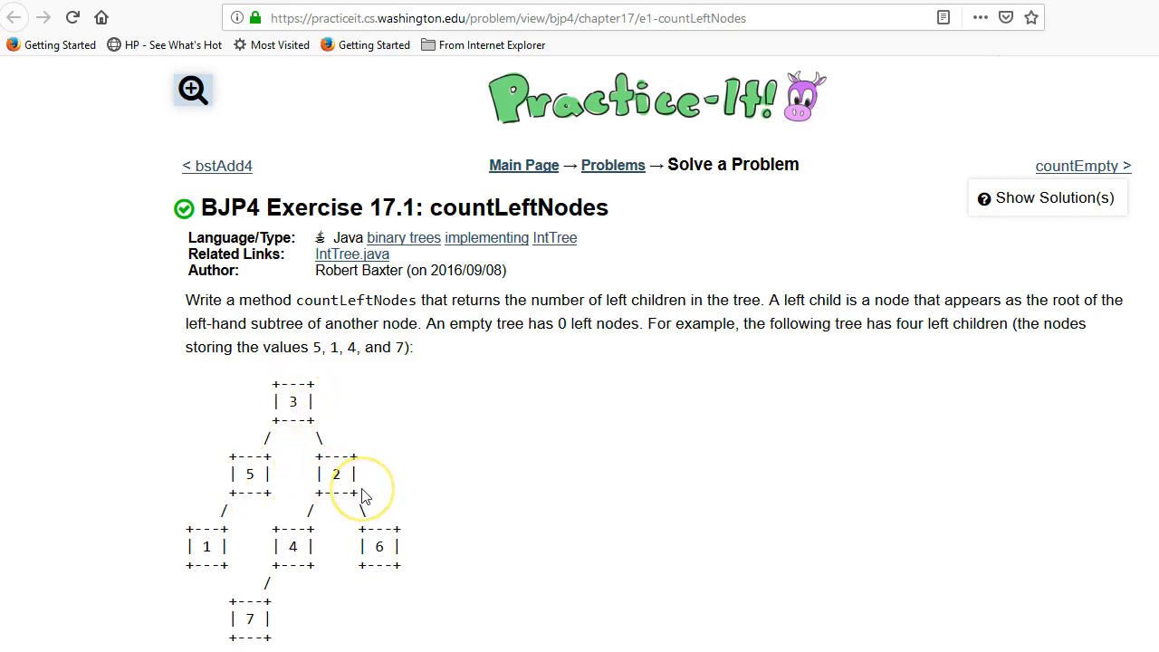
pyautogui.moveTo(187, 528)
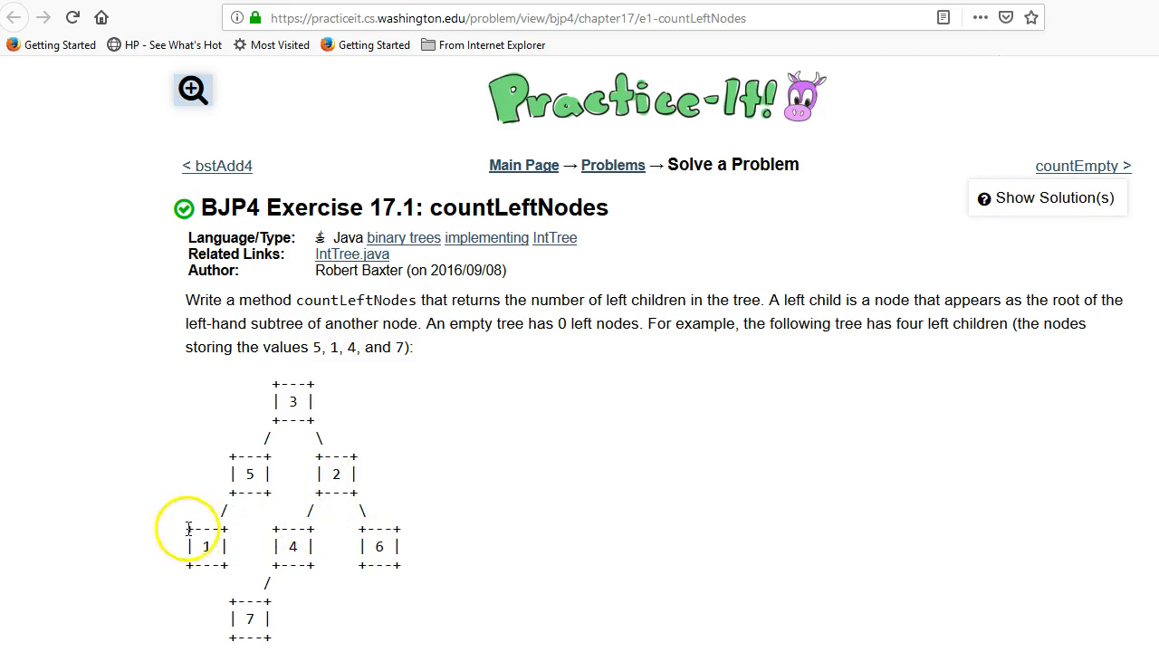
pyautogui.scroll(-3)
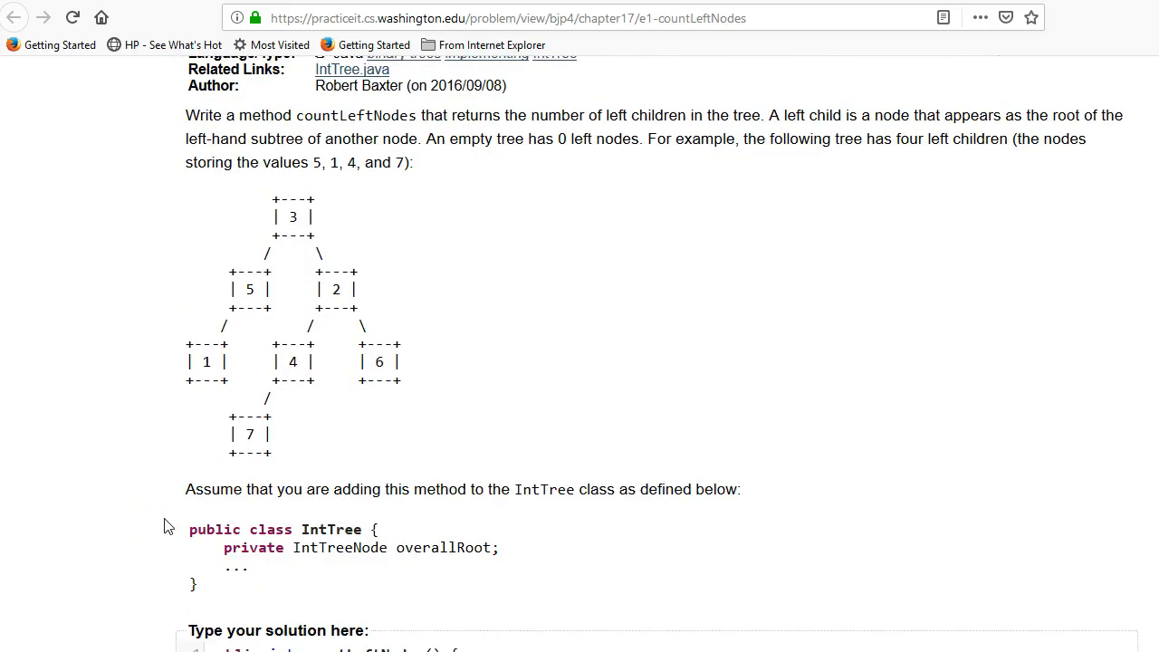
pyautogui.scroll(3)
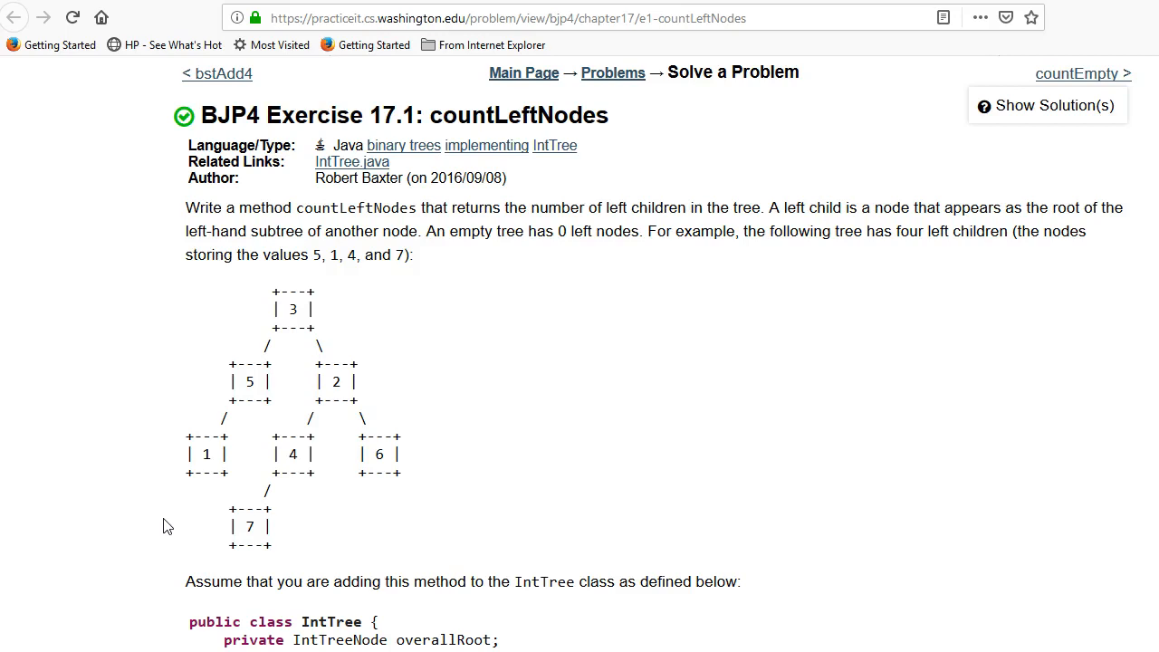
pyautogui.scroll(-3)
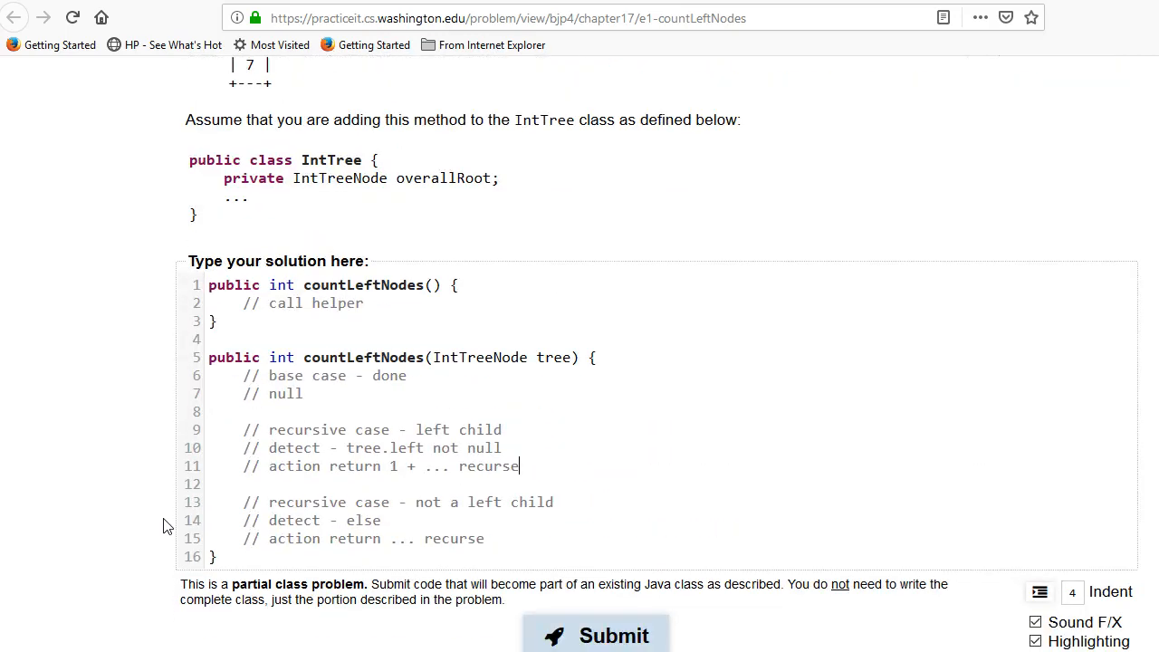
pyautogui.scroll(3)
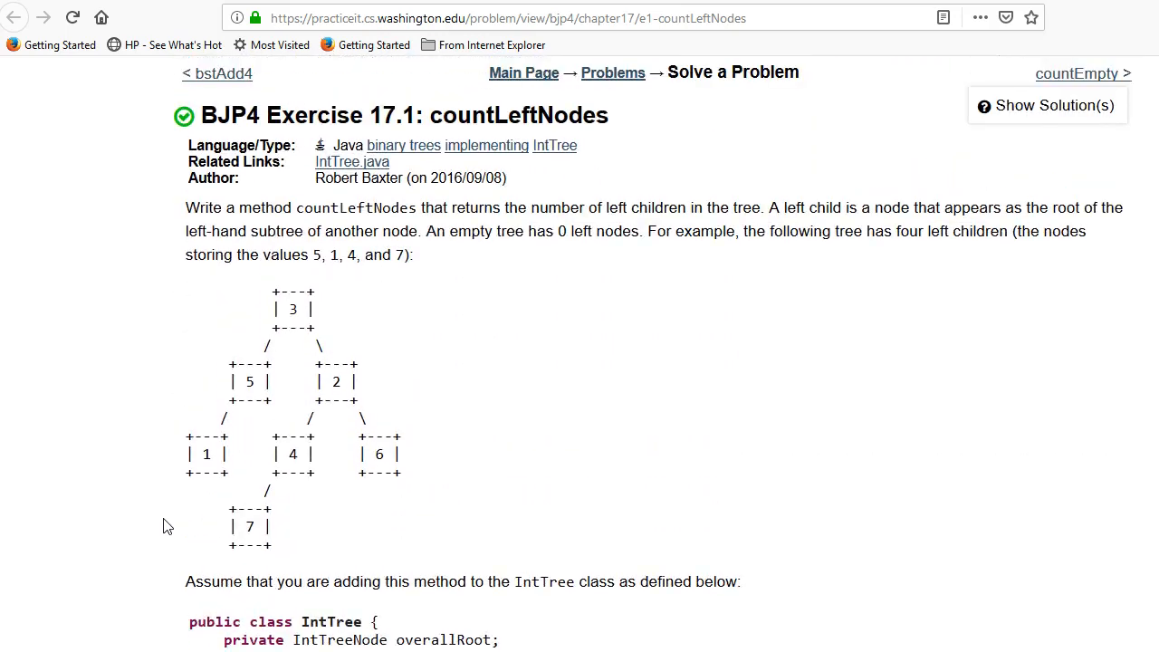